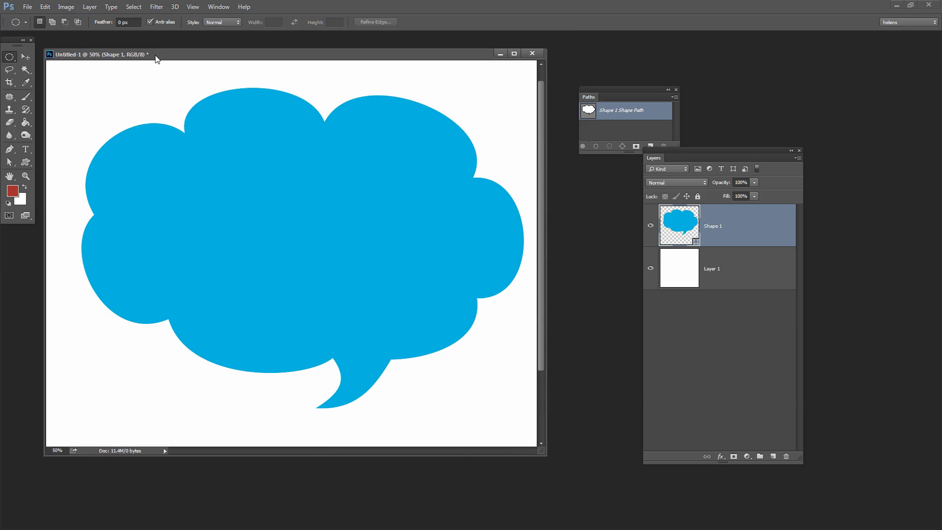
{"action": "mouse_move", "coordinate": [156, 60]}
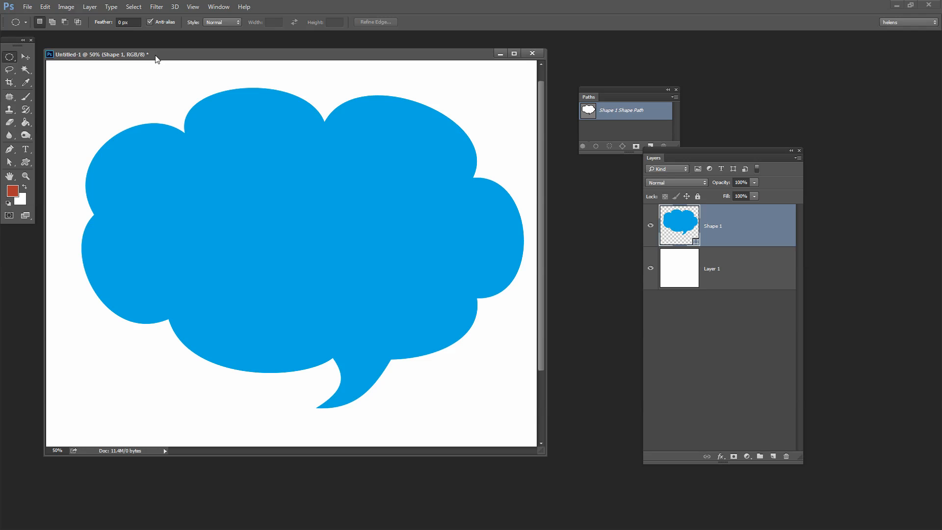
{"action": "mouse_move", "coordinate": [295, 195]}
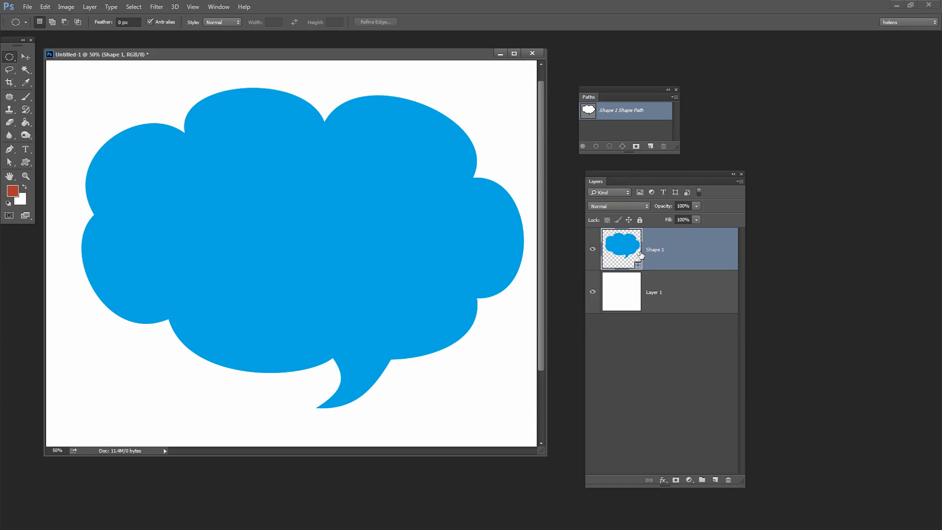
{"action": "mouse_move", "coordinate": [744, 314]}
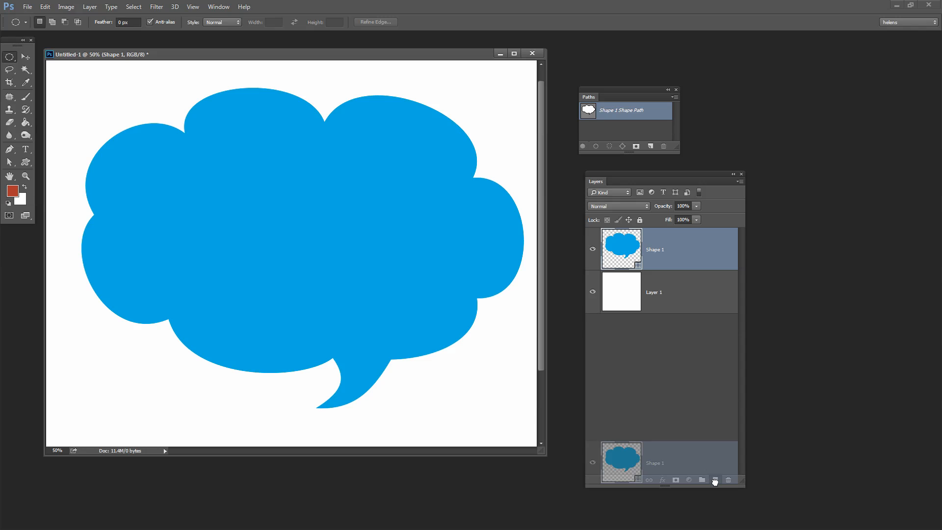
- Duplicate Shape 1 via the New Layer button and fill the copy with orange
{"action": "left_click", "coordinate": [714, 480]}
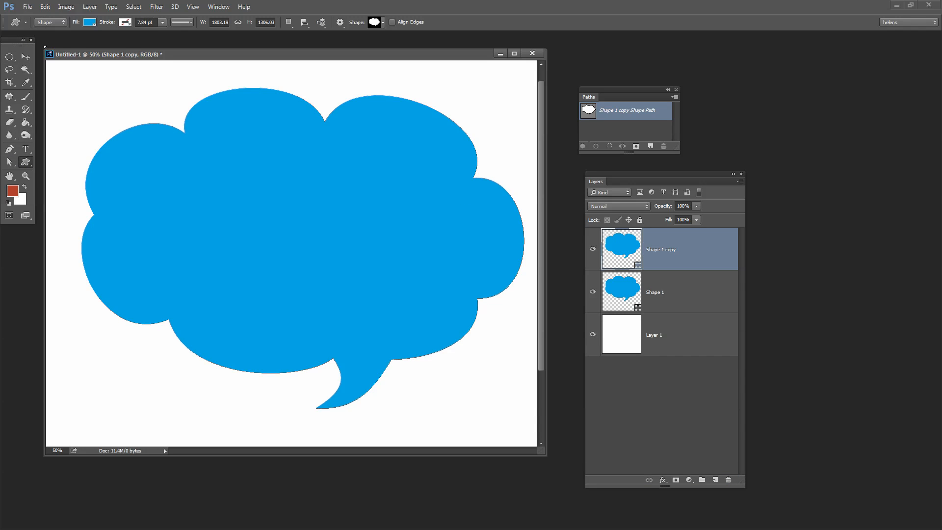
{"action": "left_click", "coordinate": [127, 22]}
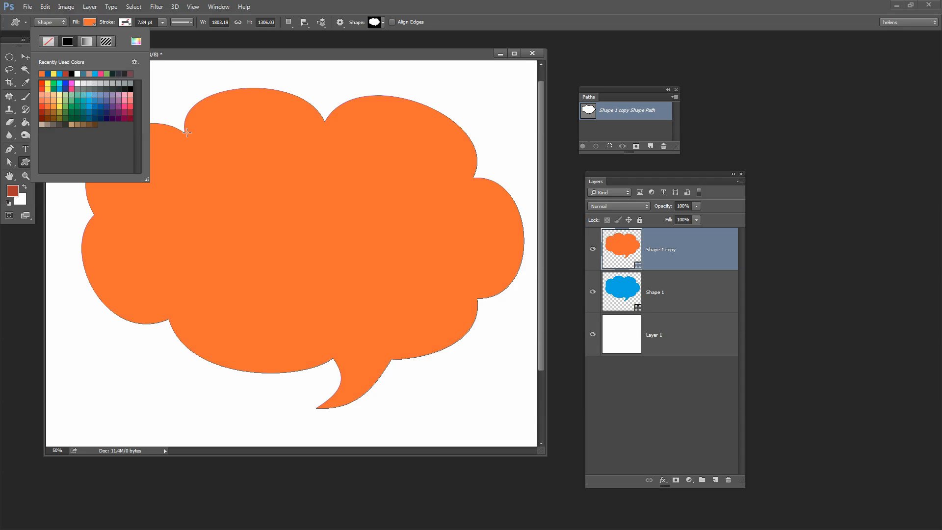
{"action": "left_click", "coordinate": [254, 153]}
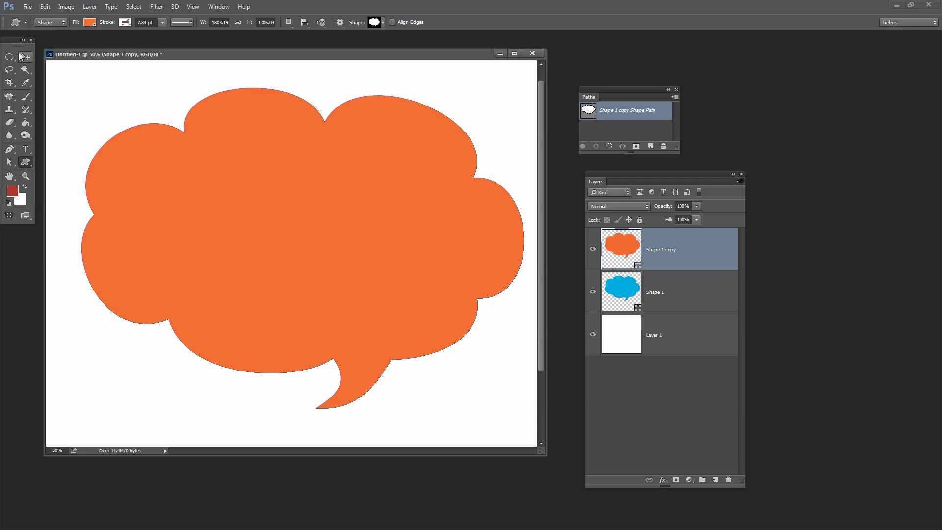
- Free-transform the orange copy smaller so blue edges show around it
{"action": "left_click", "coordinate": [8, 56]}
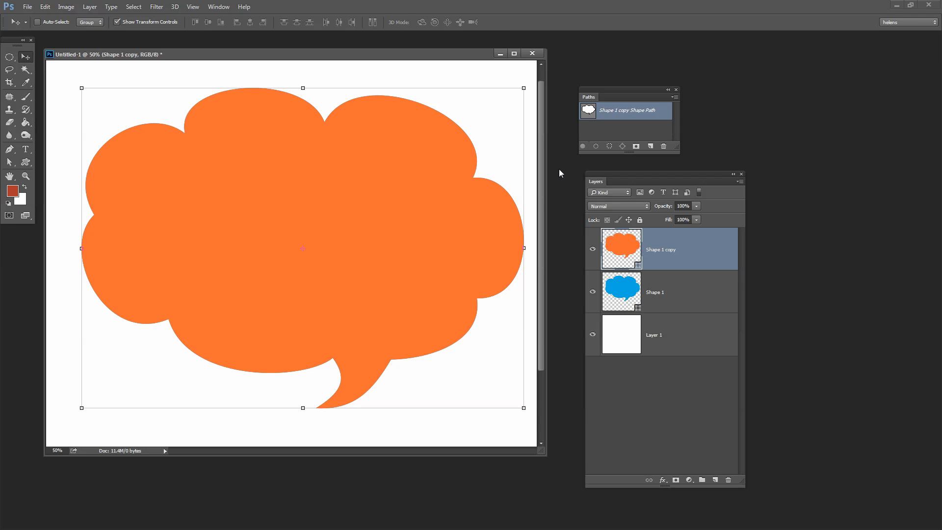
{"action": "key", "text": "ctrl+t"}
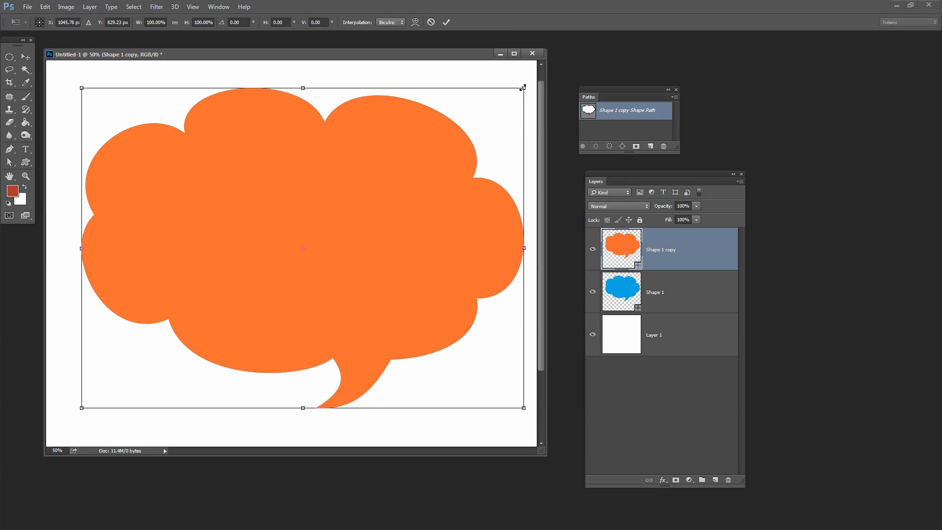
{"action": "left_click_drag", "start_coordinate": [523, 87], "coordinate": [508, 91]}
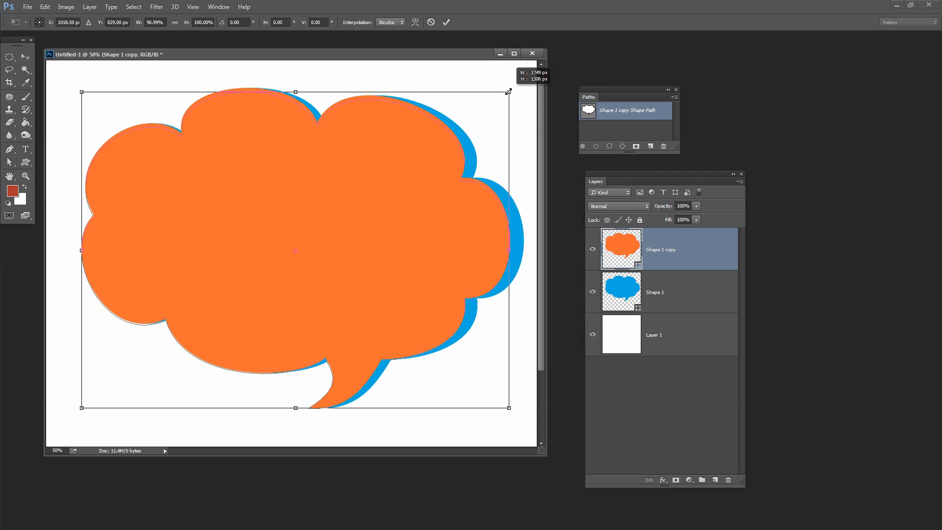
{"action": "left_click_drag", "start_coordinate": [509, 92], "coordinate": [506, 92]}
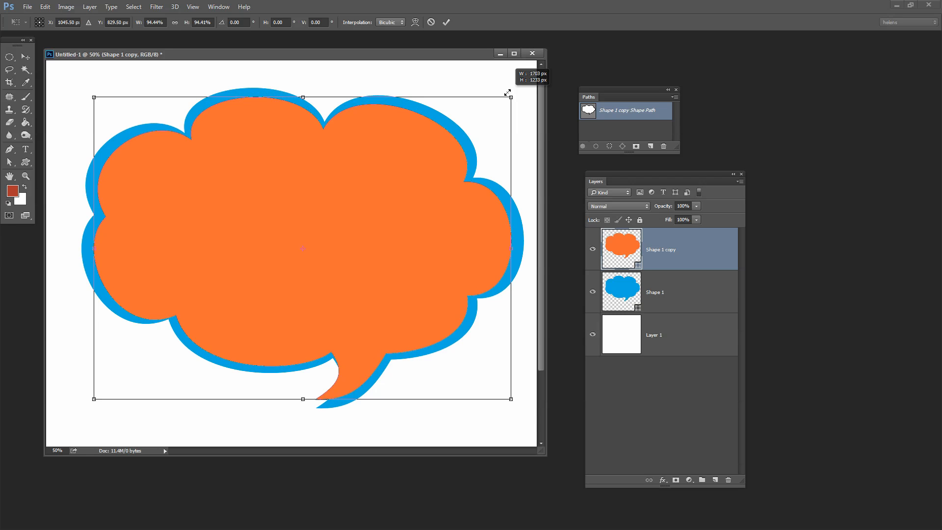
{"action": "left_click_drag", "start_coordinate": [510, 93], "coordinate": [507, 95]}
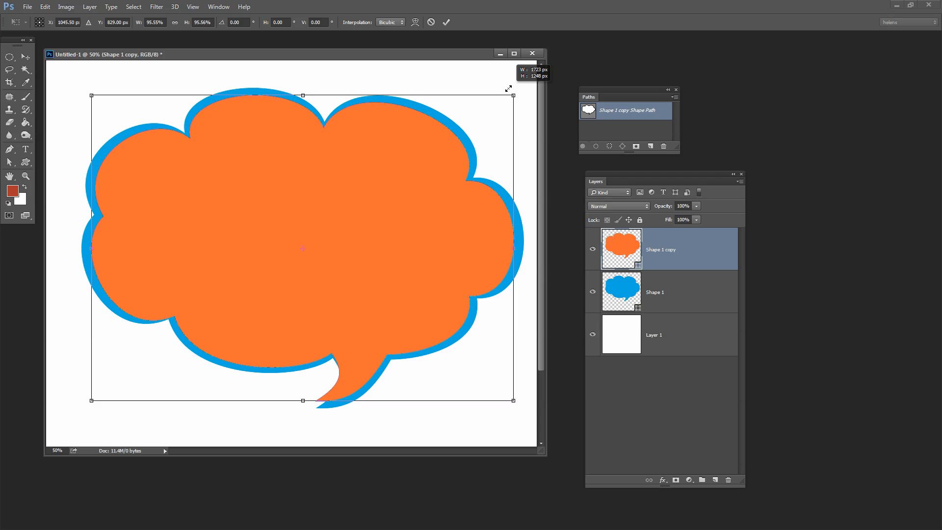
{"action": "left_click_drag", "start_coordinate": [513, 96], "coordinate": [507, 99]}
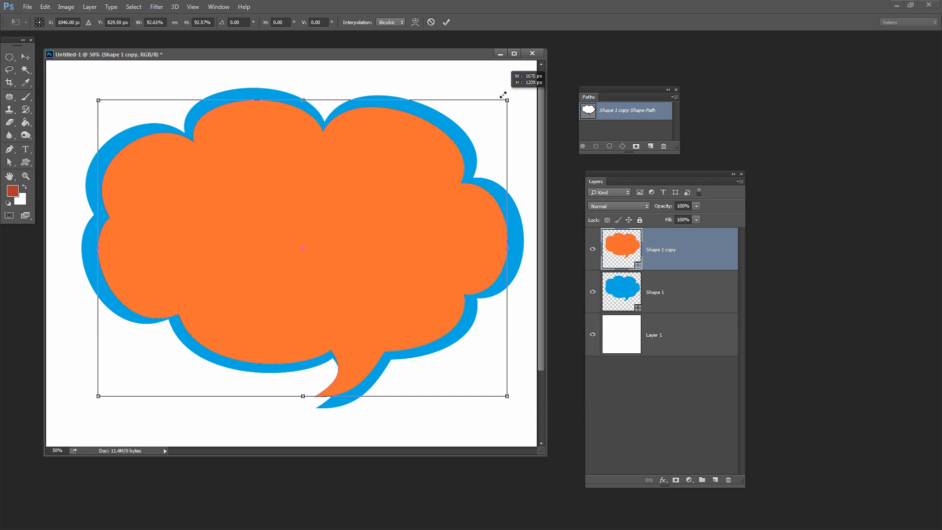
{"action": "left_click_drag", "start_coordinate": [507, 95], "coordinate": [513, 86]}
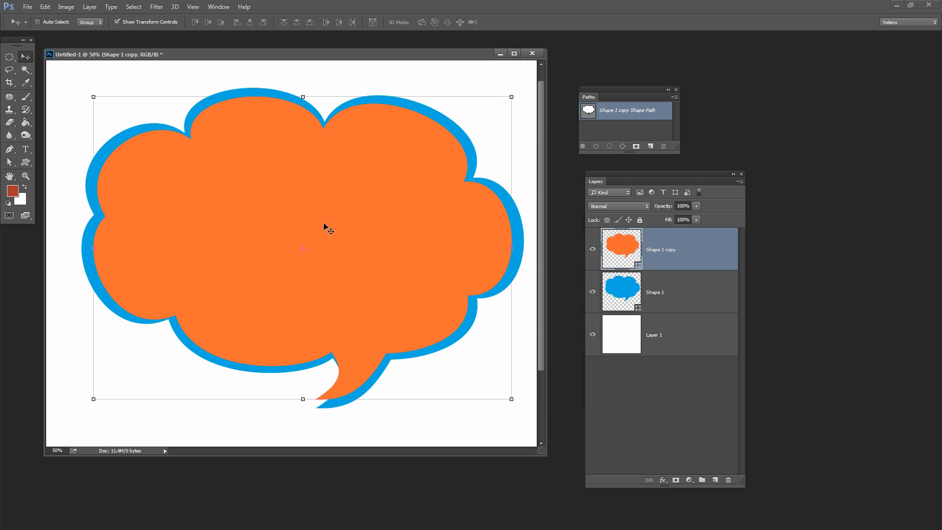
- Reposition the shrunken orange bubble centered within the blue border
{"action": "left_click_drag", "start_coordinate": [329, 227], "coordinate": [309, 218]}
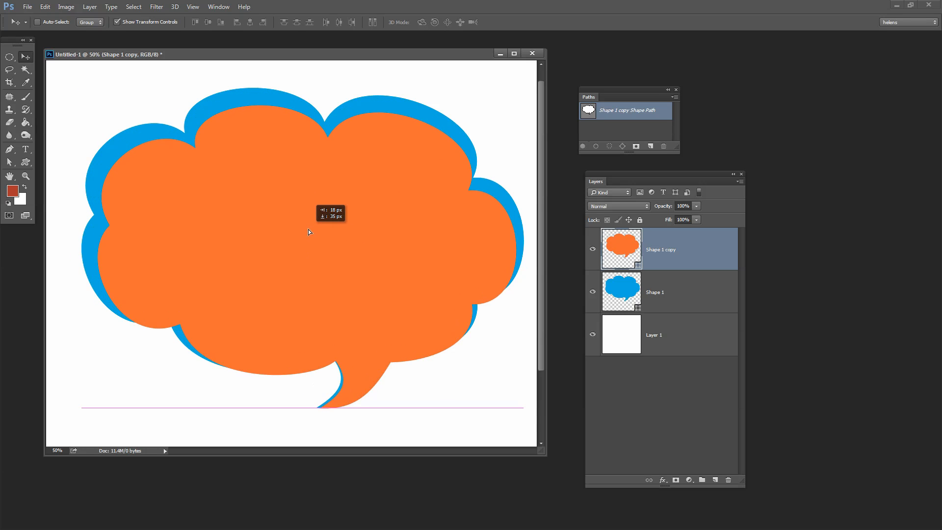
{"action": "left_click_drag", "start_coordinate": [309, 232], "coordinate": [308, 231]}
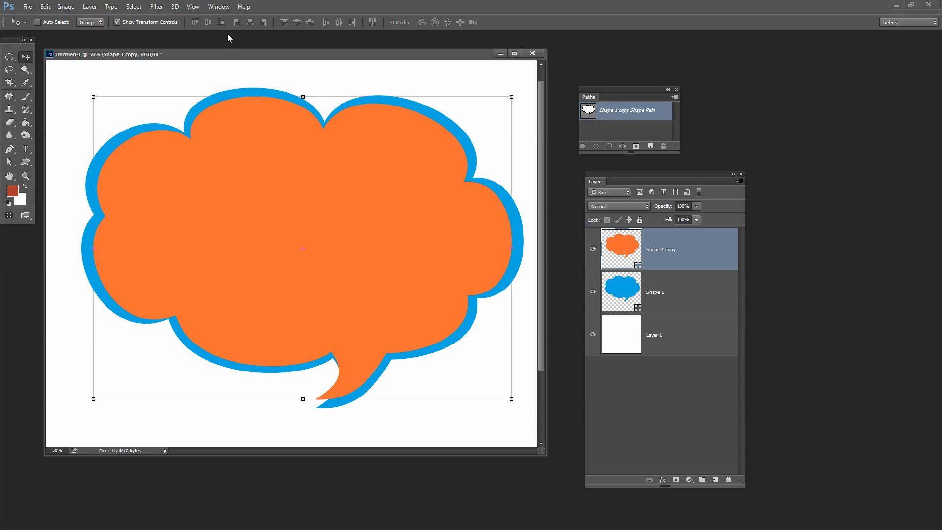
- Switch to the Untitled-2 document and select its blue Shape 1 layer
{"action": "left_click", "coordinate": [219, 6]}
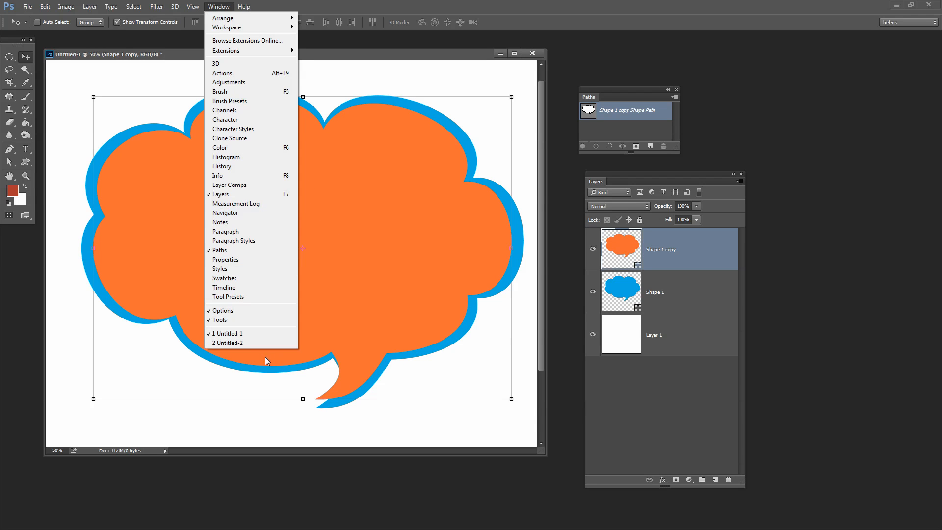
{"action": "left_click", "coordinate": [228, 342]}
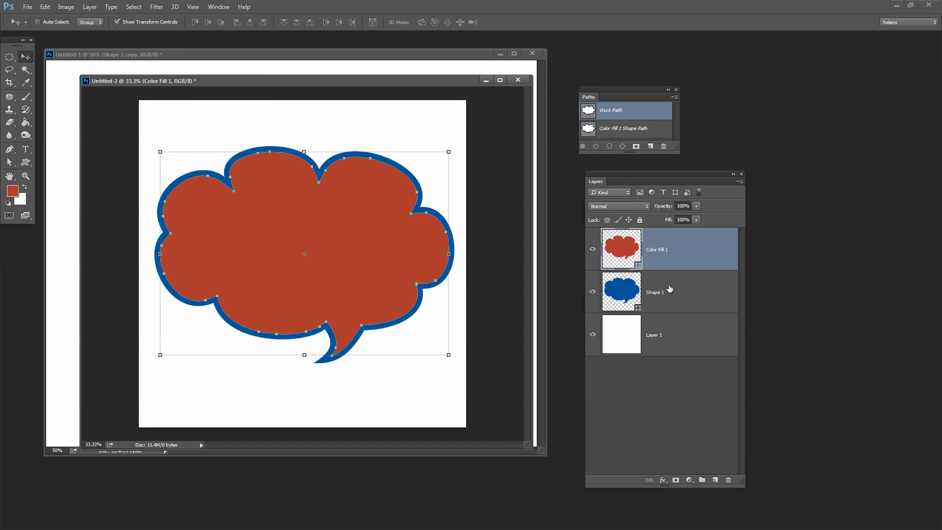
{"action": "left_click", "coordinate": [670, 293]}
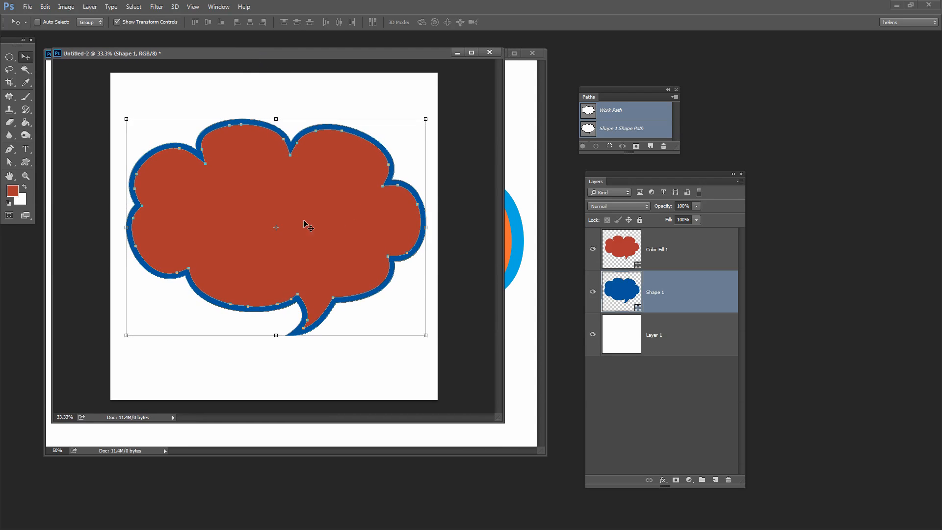
{"action": "mouse_move", "coordinate": [122, 75]}
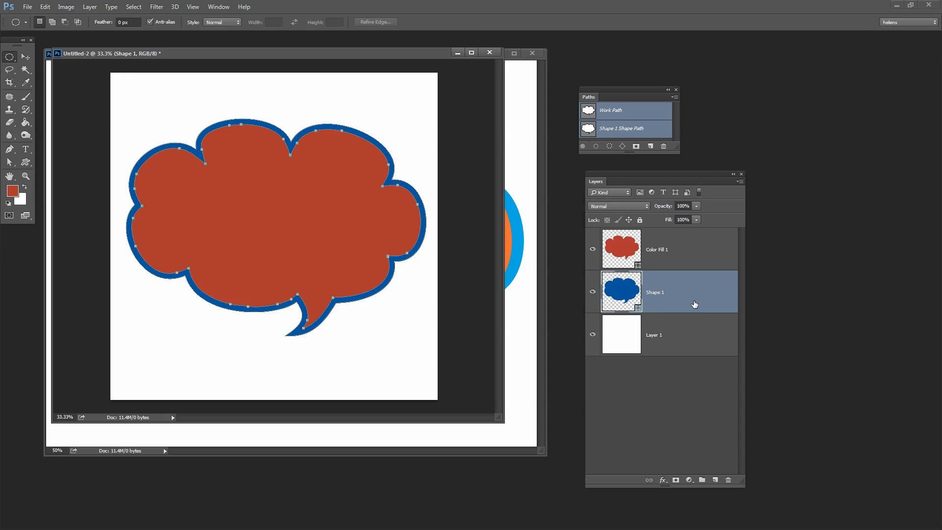
{"action": "mouse_move", "coordinate": [423, 57]}
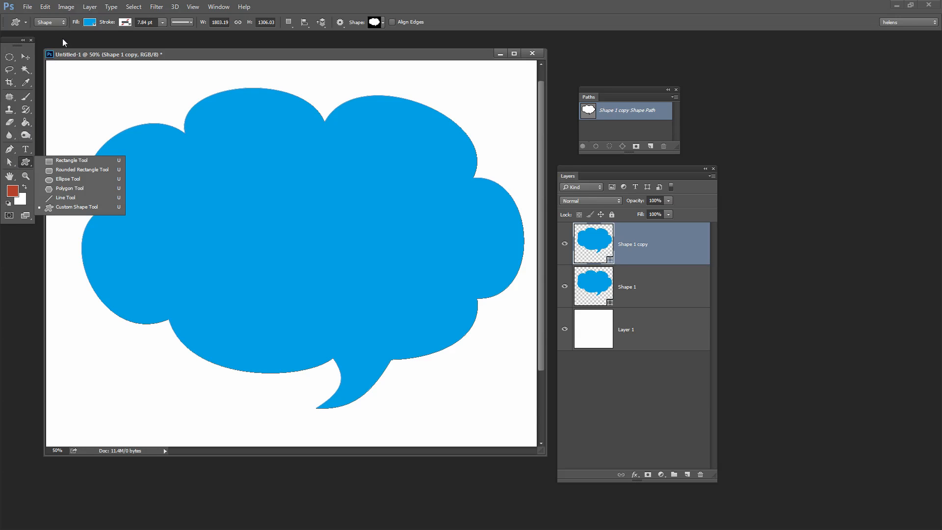
- With the Custom Shape Tool active, fill the copied bubble with orange
{"action": "left_click", "coordinate": [99, 22]}
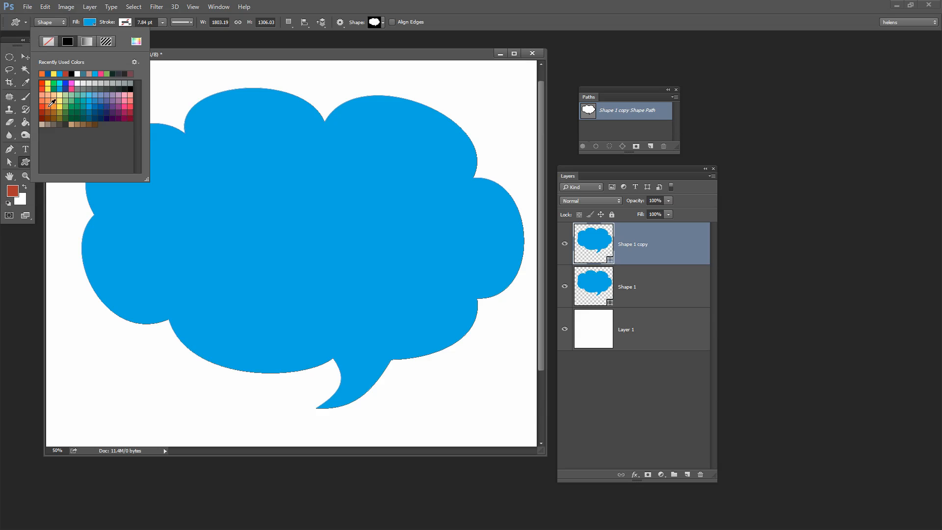
{"action": "left_click", "coordinate": [49, 102]}
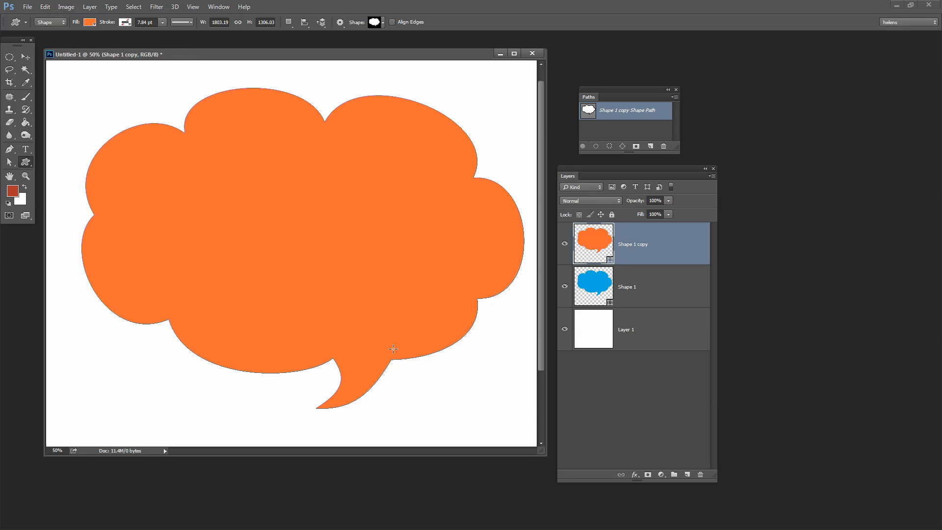
{"action": "mouse_move", "coordinate": [281, 147]}
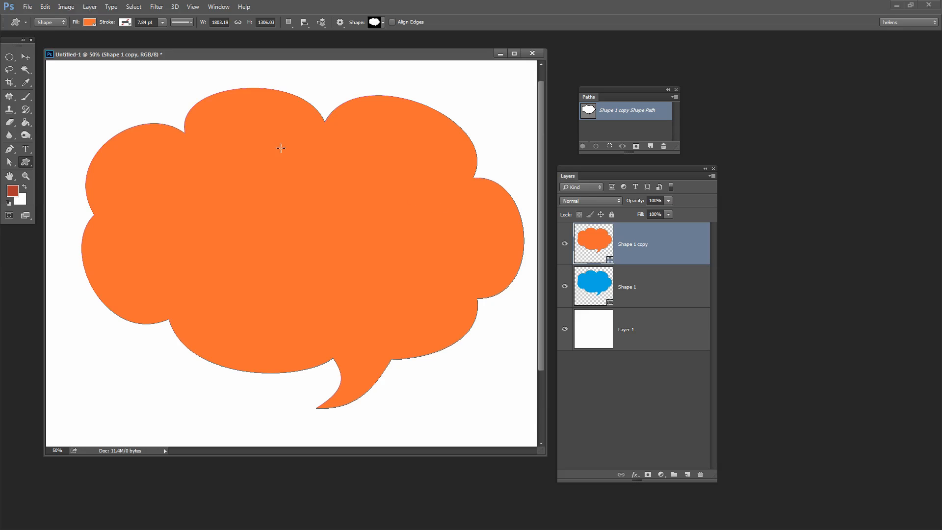
{"action": "mouse_move", "coordinate": [126, 17]}
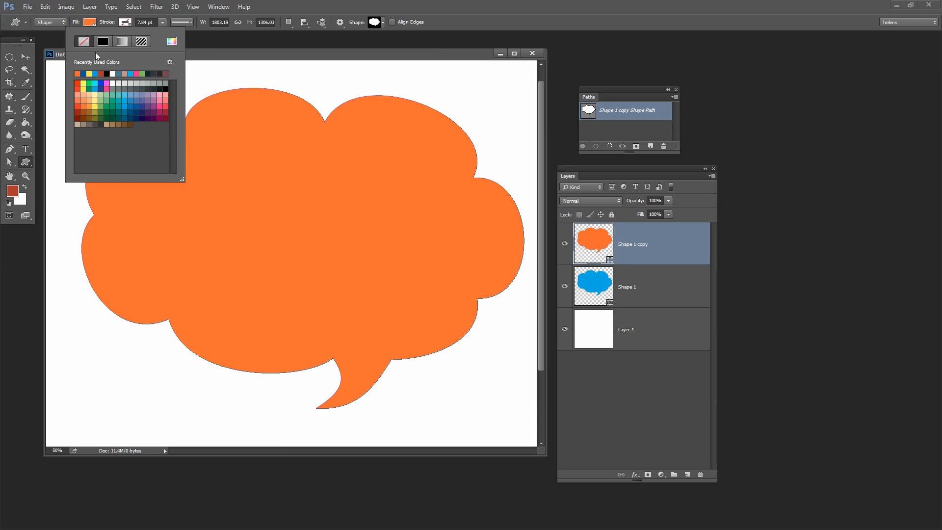
- Give the orange bubble a green stroke about 31 pt wide
{"action": "left_click", "coordinate": [122, 90]}
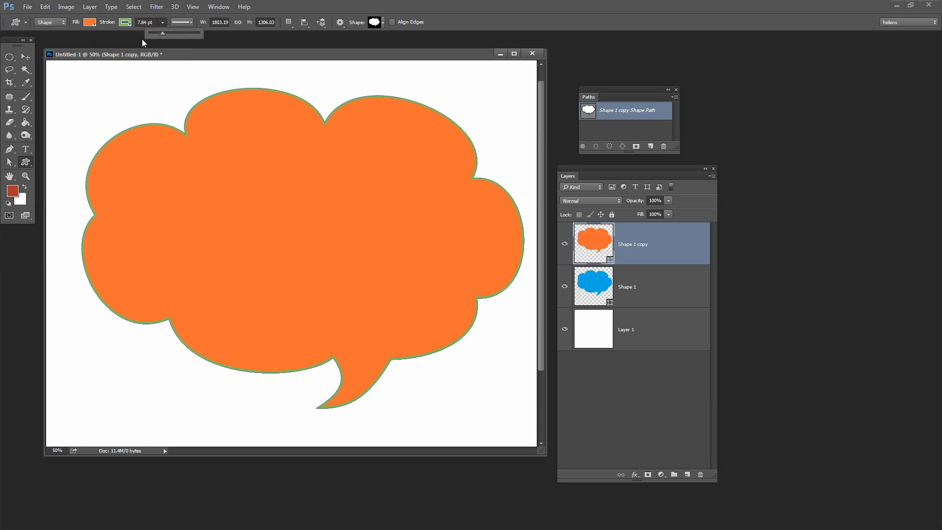
{"action": "left_click_drag", "start_coordinate": [162, 34], "coordinate": [189, 33]}
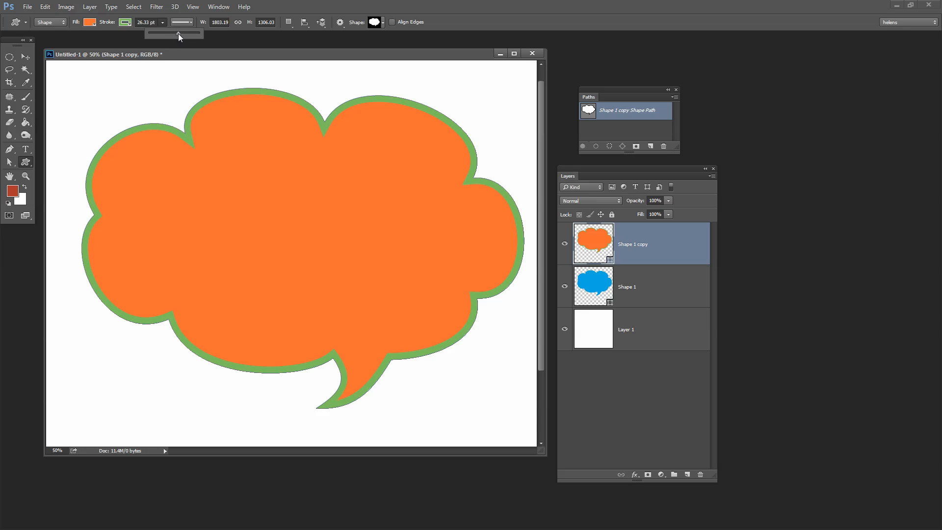
{"action": "left_click_drag", "start_coordinate": [179, 33], "coordinate": [183, 33]}
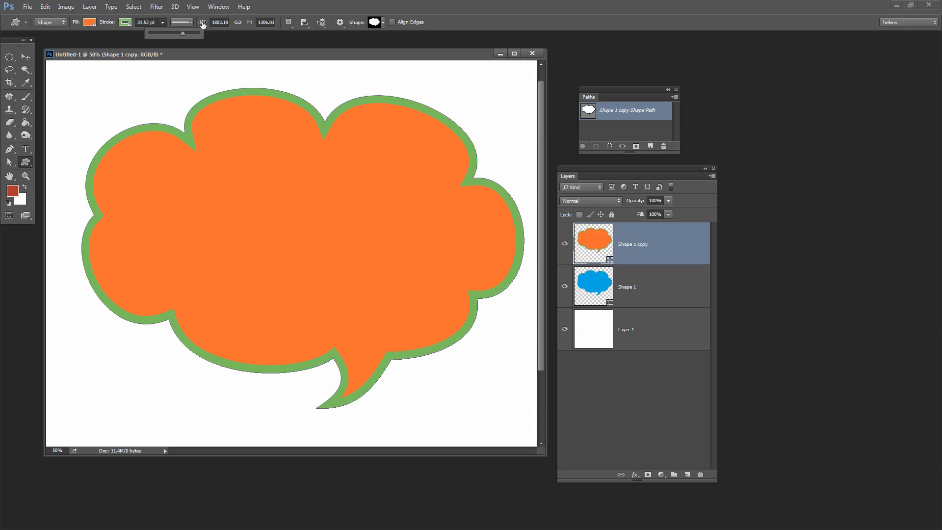
- Preview Center and Outside stroke alignment, settle on Inside, and close Stroke Options
{"action": "left_click", "coordinate": [180, 21]}
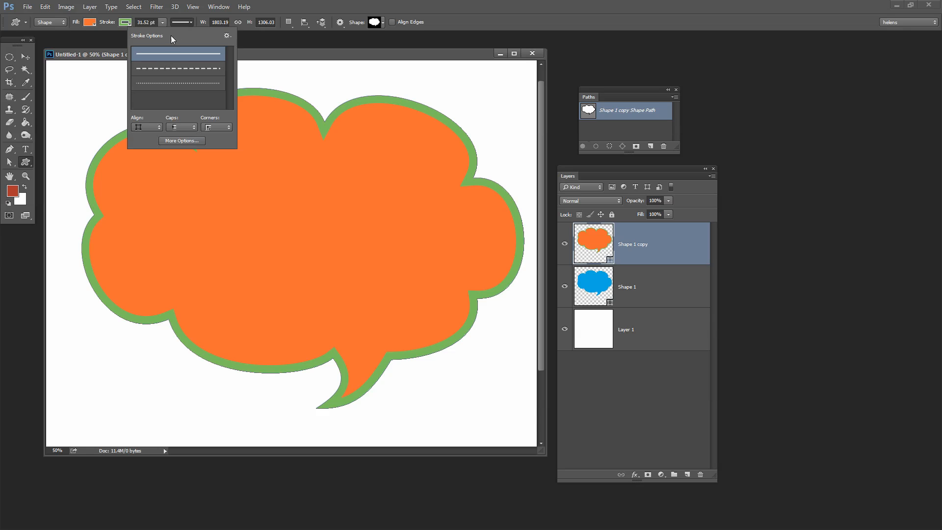
{"action": "mouse_move", "coordinate": [206, 72]}
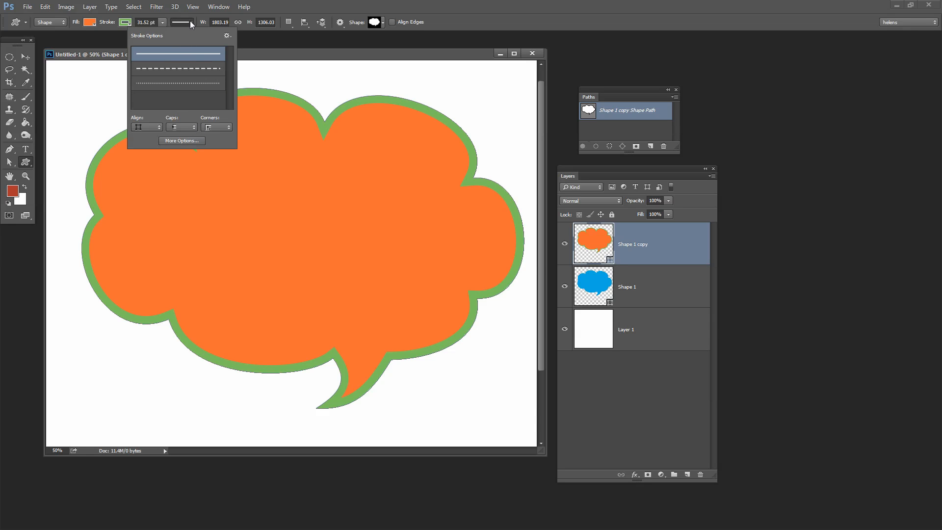
{"action": "mouse_move", "coordinate": [193, 28]}
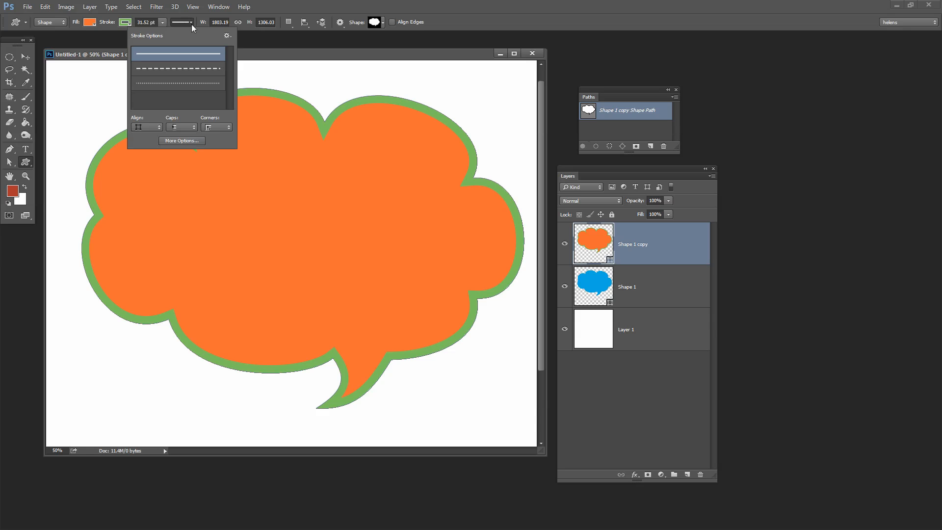
{"action": "mouse_move", "coordinate": [186, 24]}
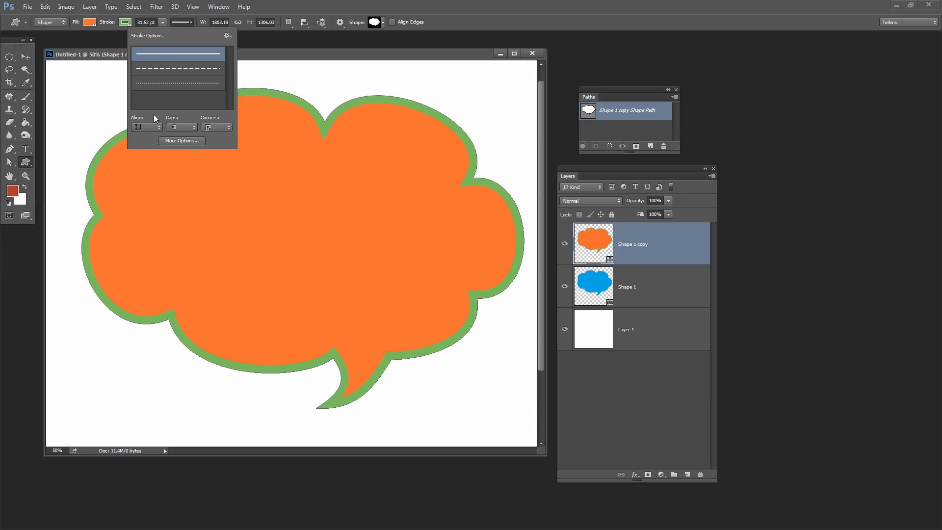
{"action": "left_click", "coordinate": [154, 127]}
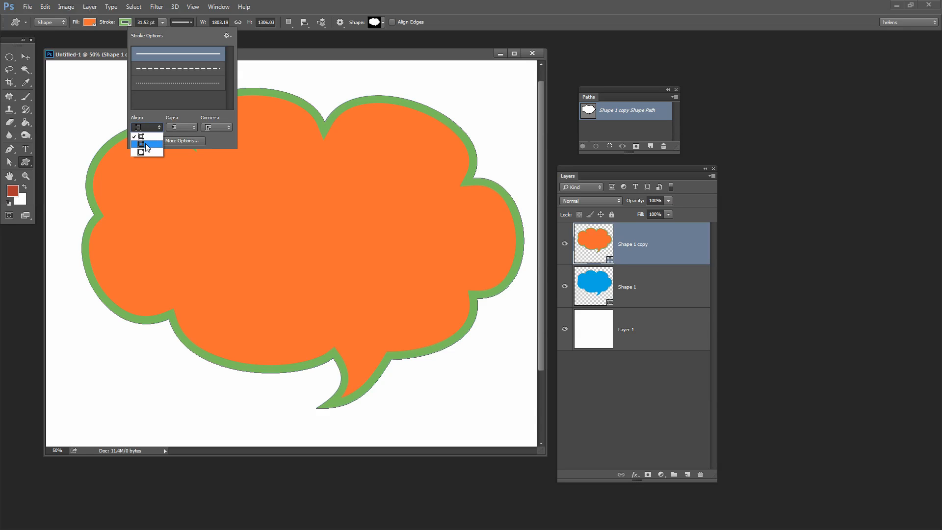
{"action": "left_click", "coordinate": [145, 146]}
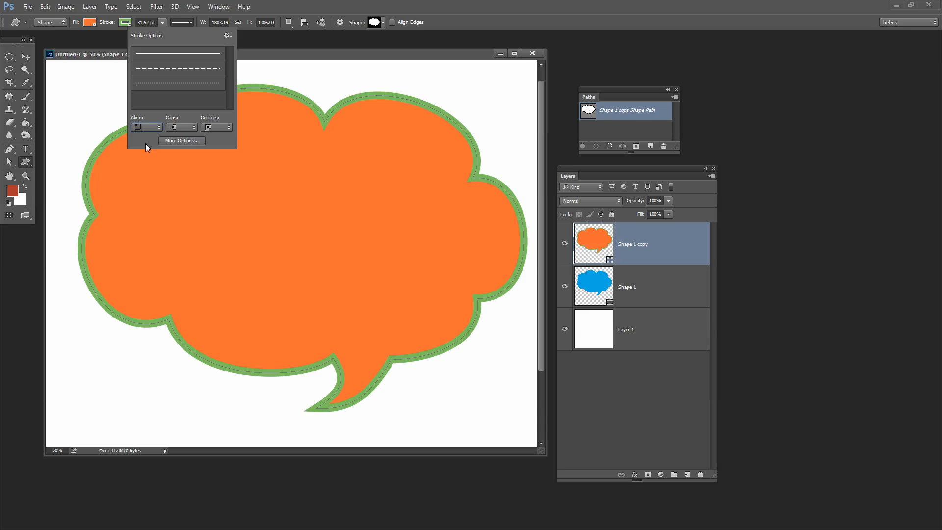
{"action": "left_click", "coordinate": [156, 126]}
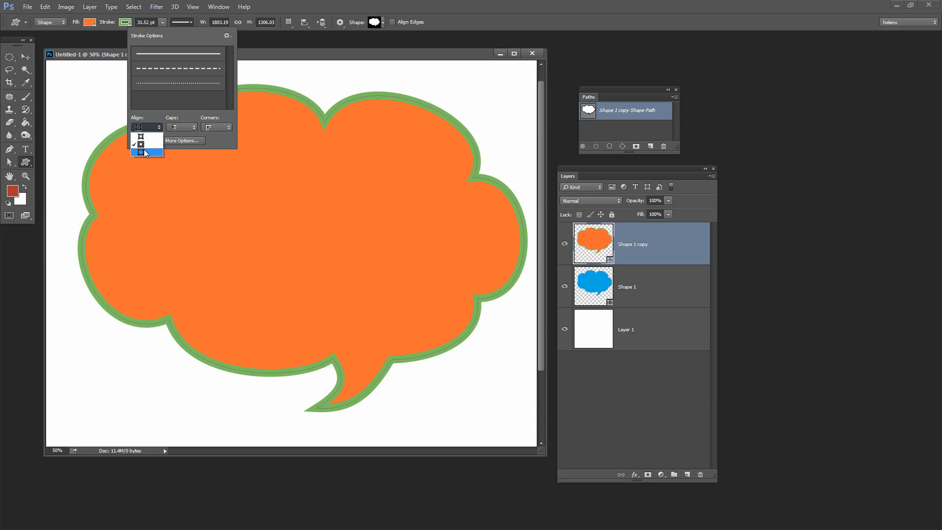
{"action": "left_click", "coordinate": [144, 154]}
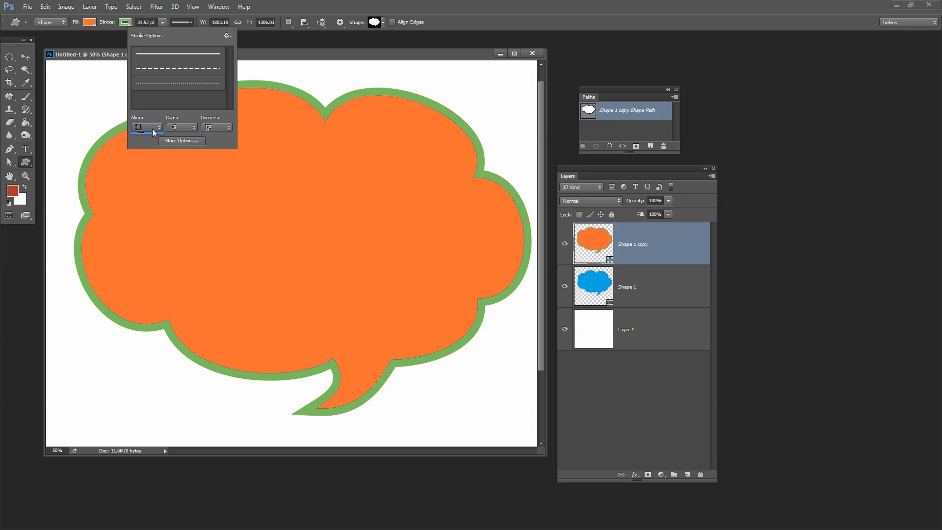
{"action": "left_click", "coordinate": [179, 55]}
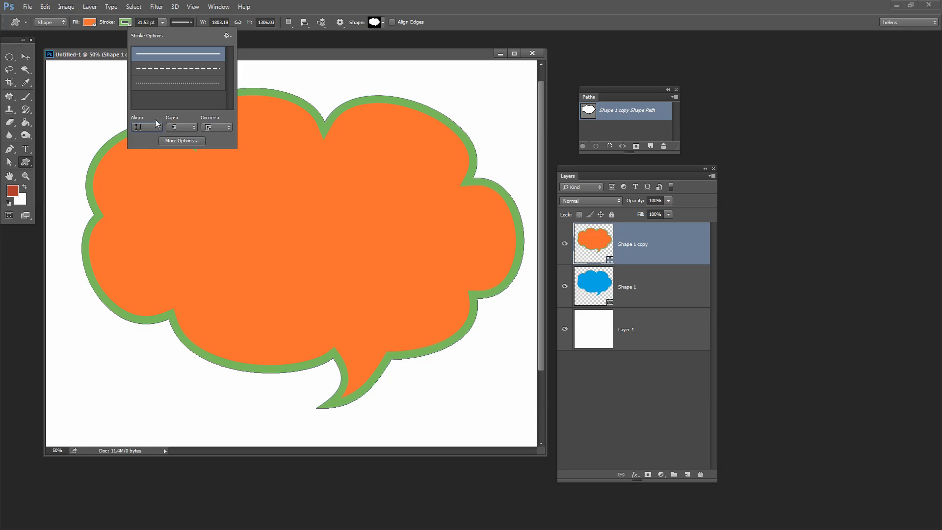
{"action": "mouse_move", "coordinate": [310, 100]}
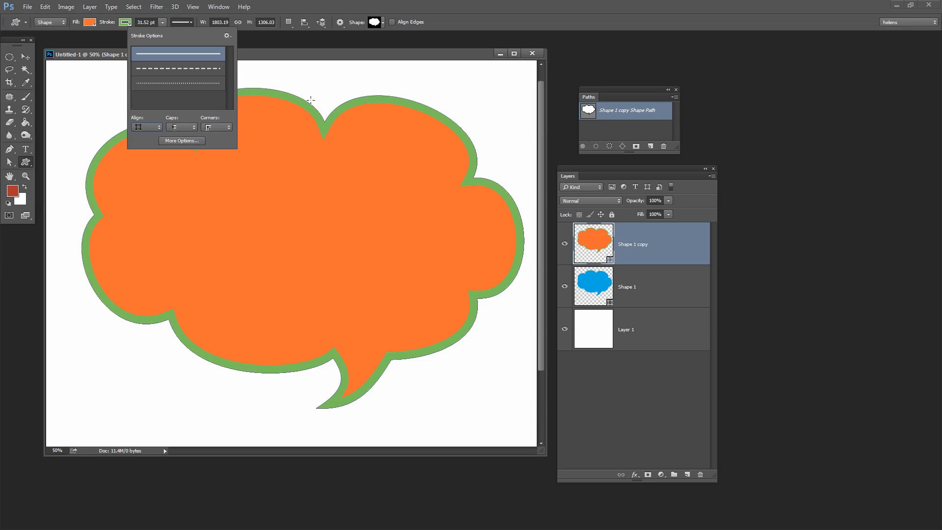
{"action": "mouse_move", "coordinate": [311, 74]}
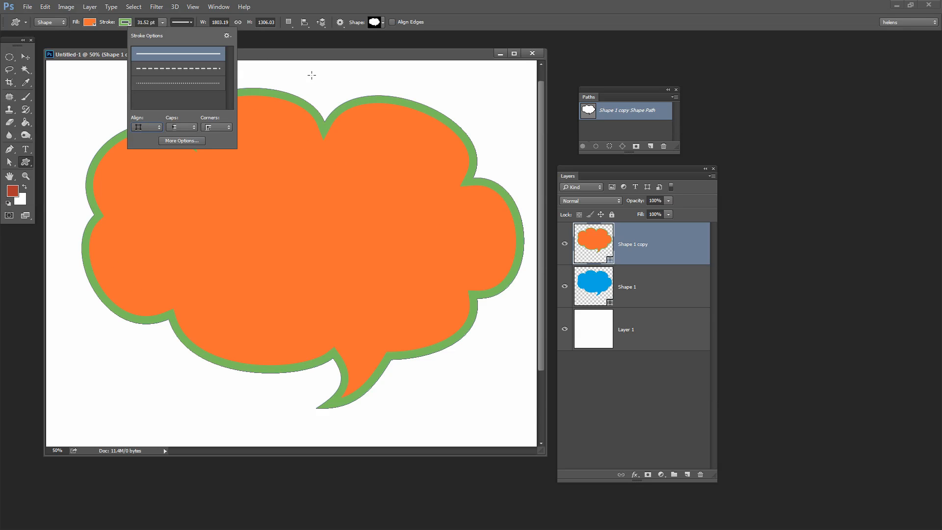
{"action": "left_click", "coordinate": [224, 214]}
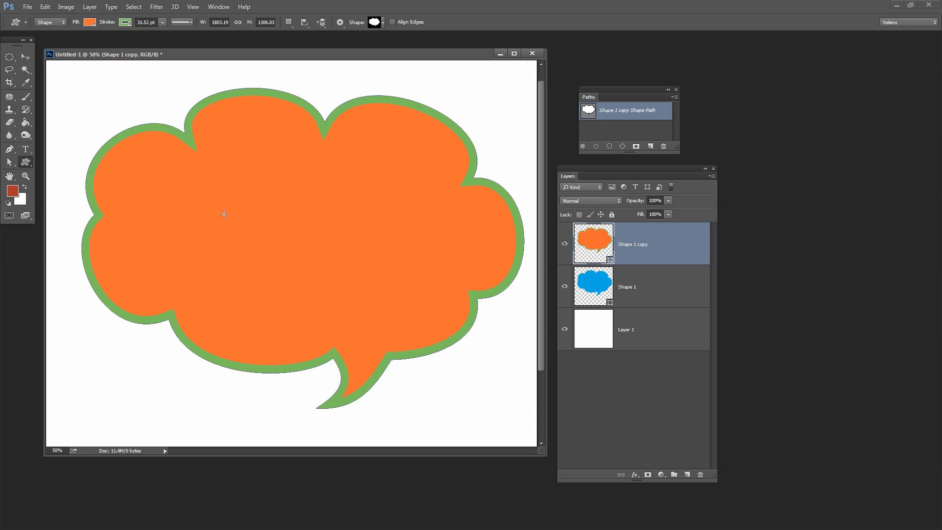
{"action": "mouse_move", "coordinate": [391, 175]}
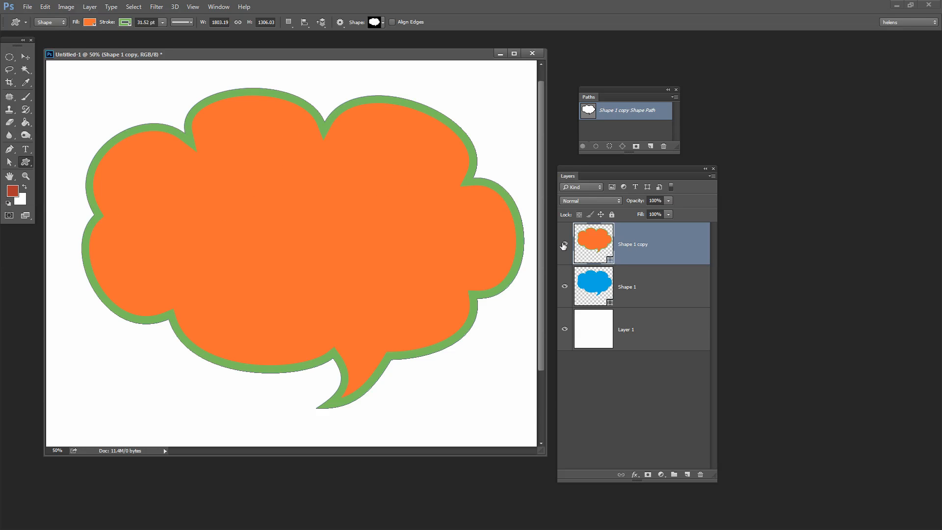
- Toggle the orange copy's visibility to reveal the blue original, then show it again
{"action": "left_click", "coordinate": [564, 243]}
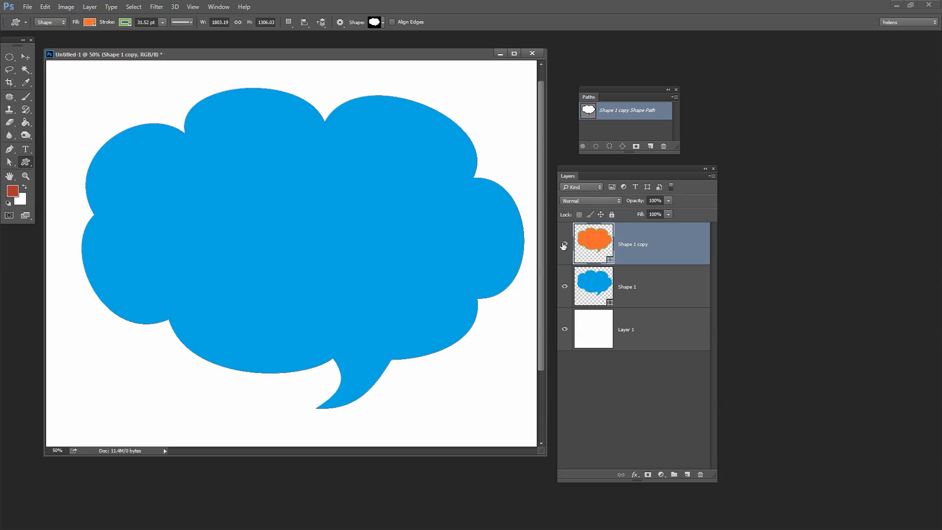
{"action": "left_click", "coordinate": [563, 243]}
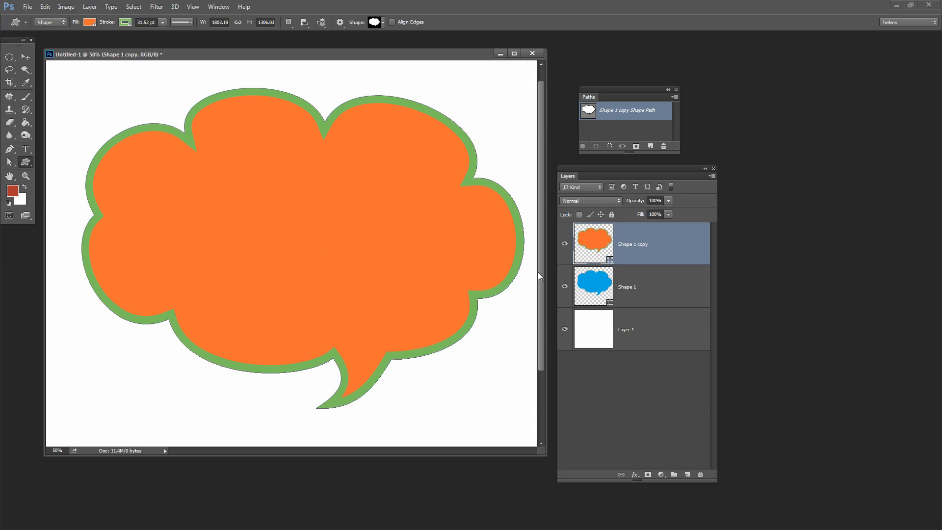
{"action": "left_click", "coordinate": [565, 243]}
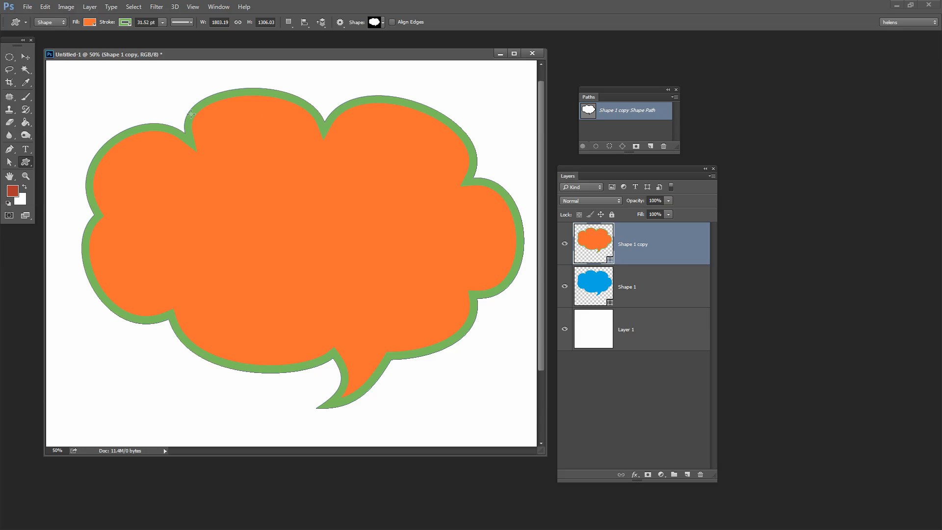
{"action": "mouse_move", "coordinate": [424, 136]}
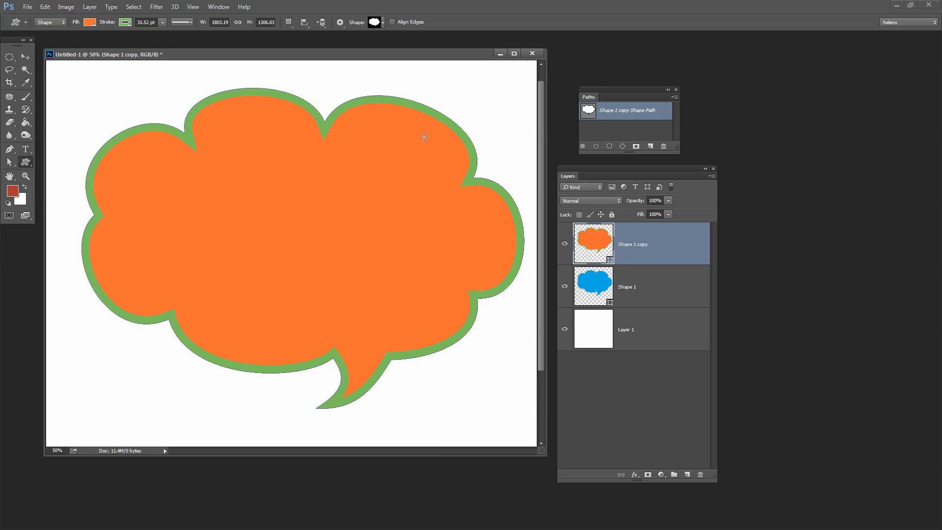
{"action": "mouse_move", "coordinate": [638, 235]}
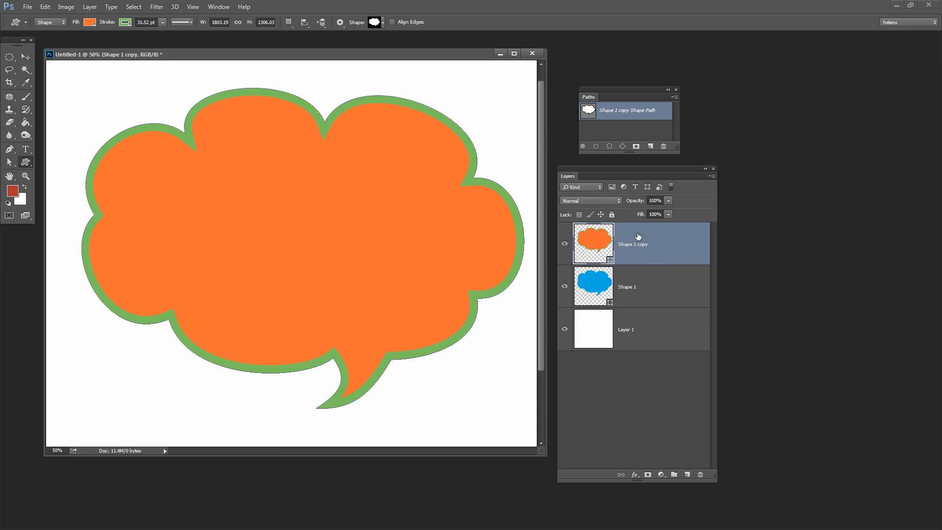
{"action": "mouse_move", "coordinate": [636, 242]}
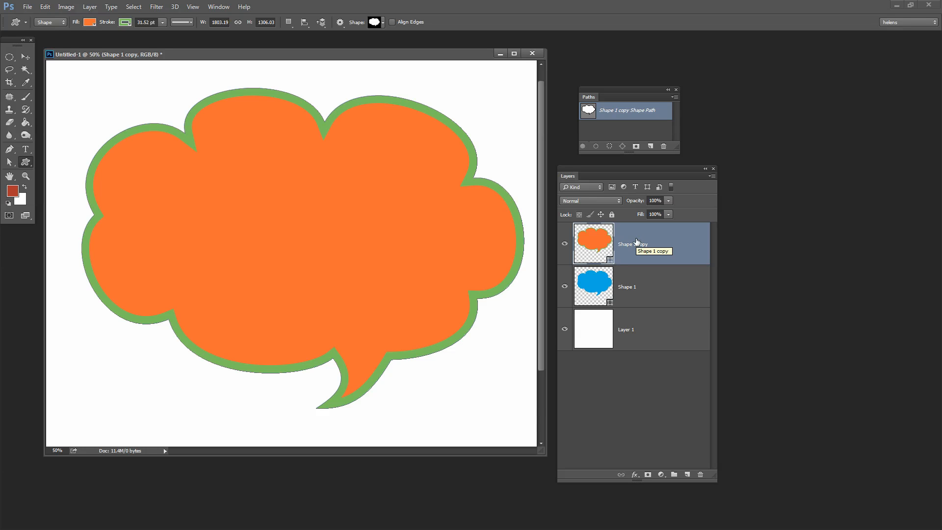
{"action": "mouse_move", "coordinate": [642, 237]}
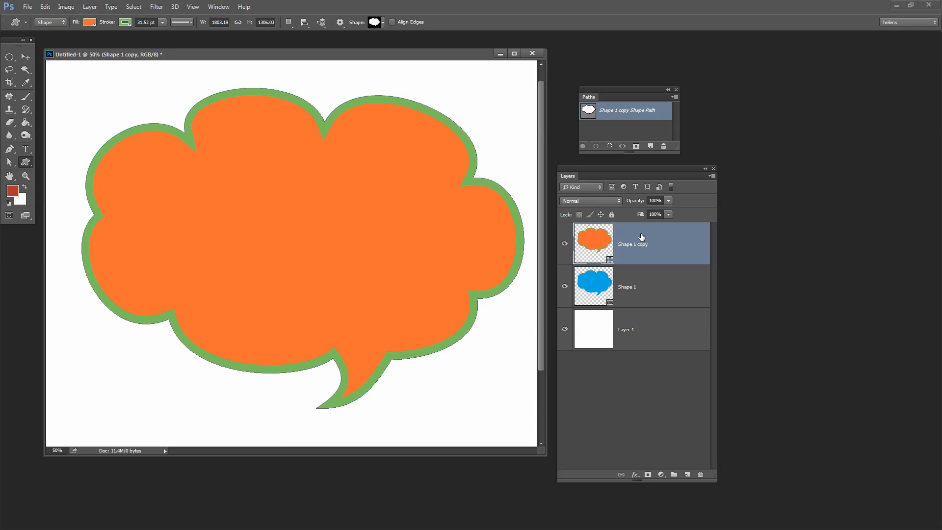
- Rasterize Shape 1 copy and Magic Wand-select its orange interior inside the green border
{"action": "right_click", "coordinate": [641, 237]}
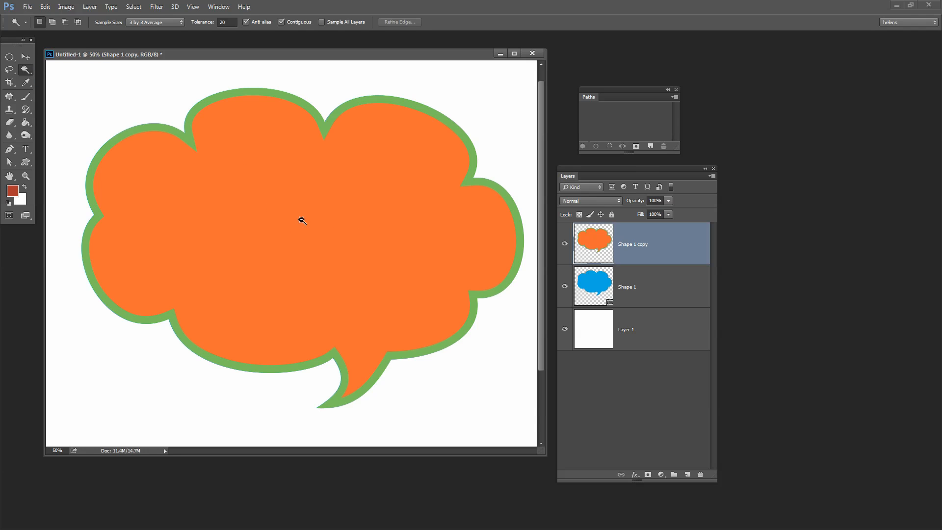
{"action": "left_click", "coordinate": [302, 221]}
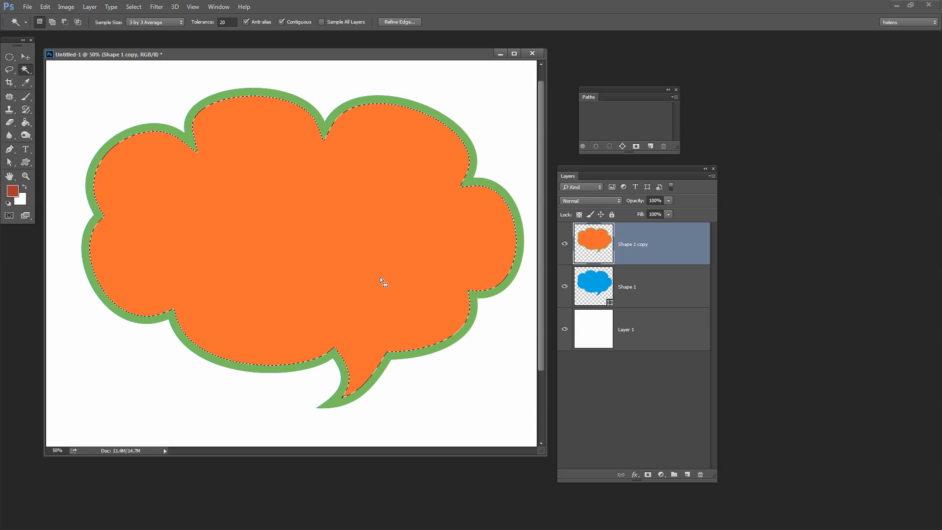
{"action": "mouse_move", "coordinate": [604, 88]}
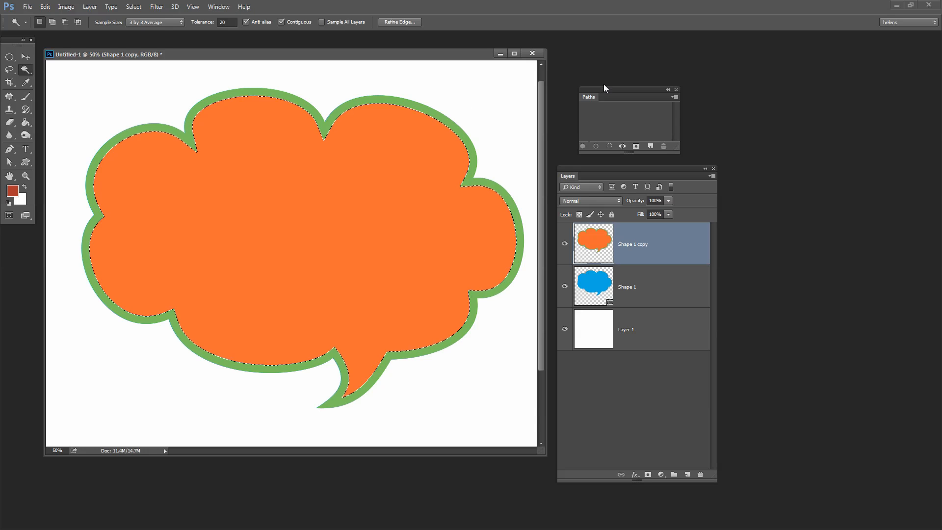
- Show the Paths panel and make a work path from the orange selection
{"action": "left_click", "coordinate": [219, 5]}
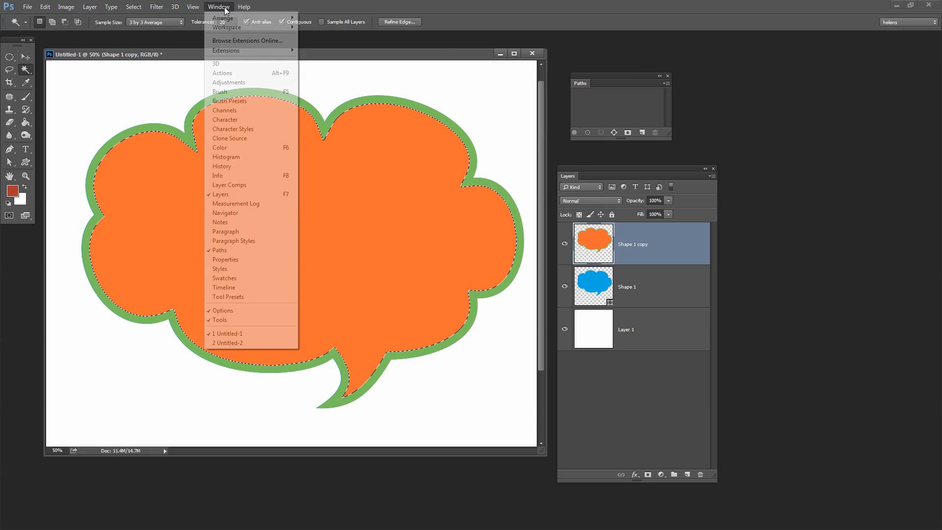
{"action": "mouse_move", "coordinate": [599, 79]}
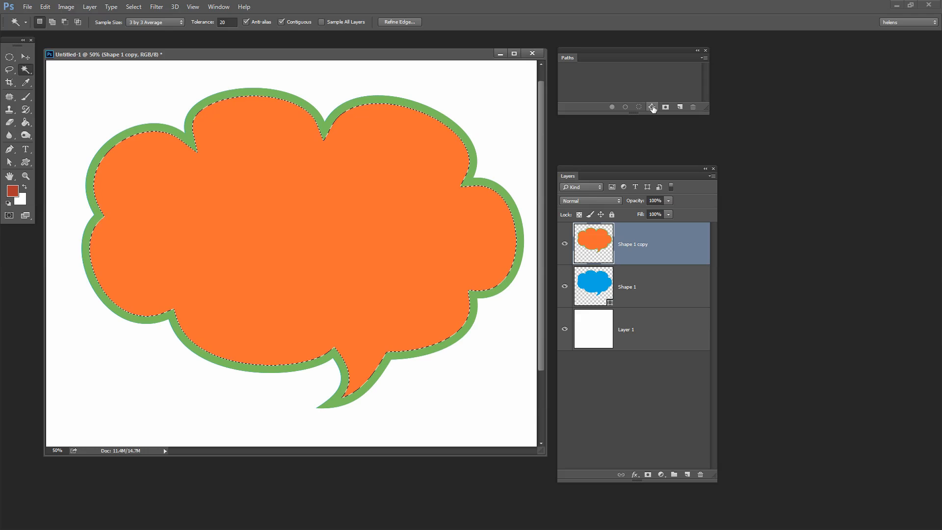
{"action": "mouse_move", "coordinate": [652, 107]}
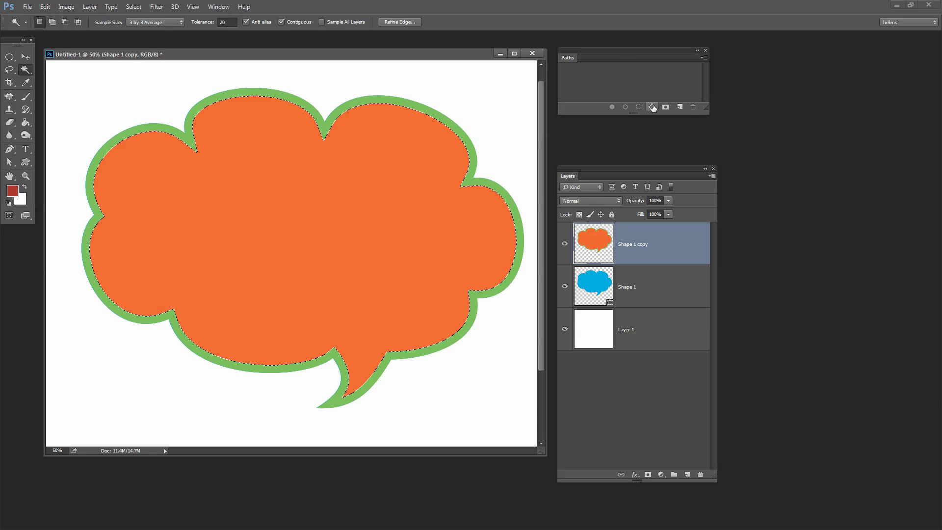
{"action": "left_click", "coordinate": [652, 107]}
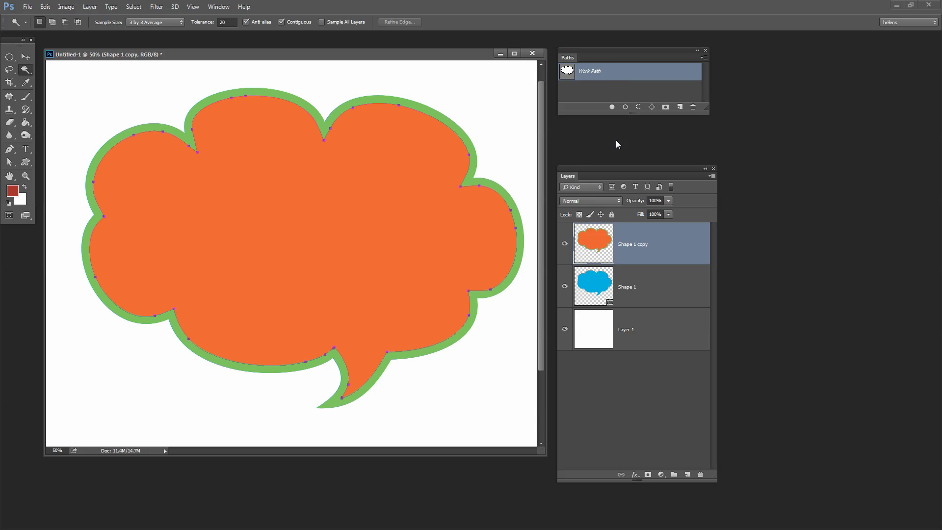
{"action": "mouse_move", "coordinate": [638, 238]}
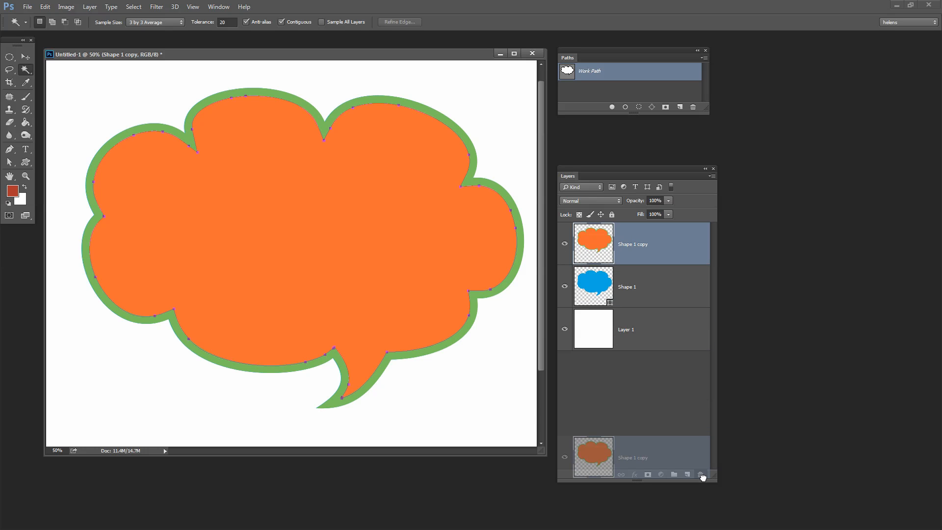
- Delete the rasterized orange copy layer, keeping the work path
{"action": "left_click", "coordinate": [700, 475]}
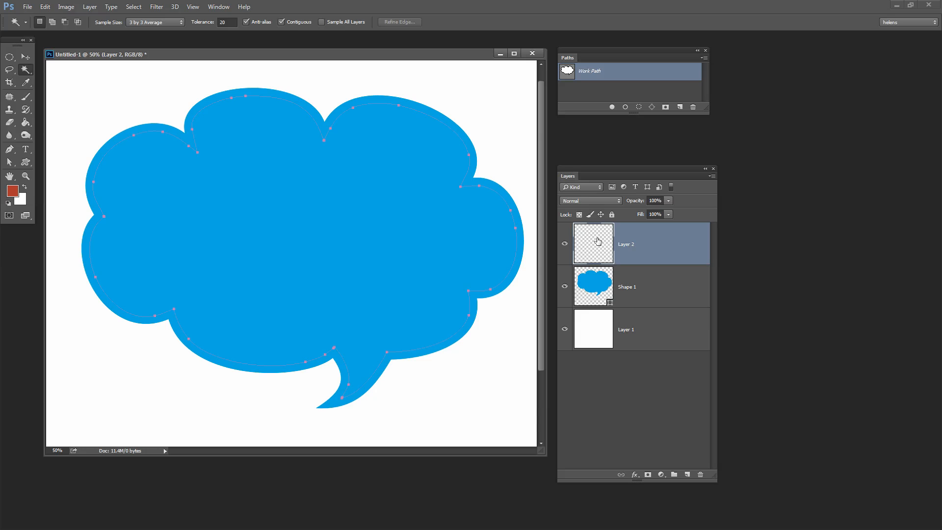
{"action": "mouse_move", "coordinate": [625, 244]}
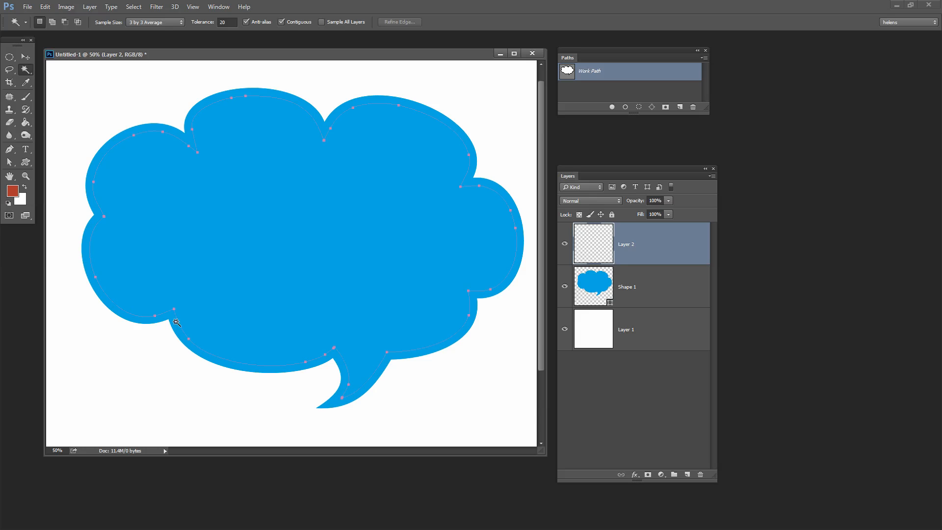
{"action": "mouse_move", "coordinate": [222, 98]}
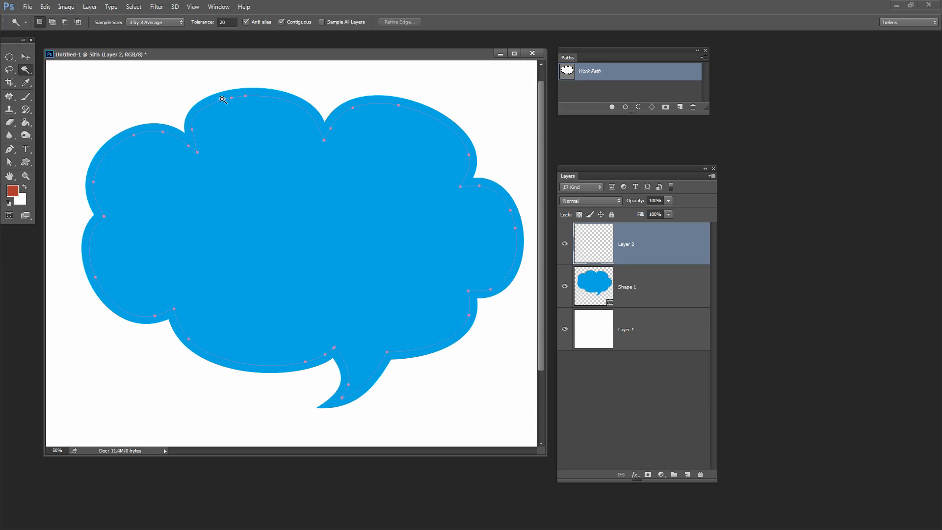
{"action": "mouse_move", "coordinate": [459, 267]}
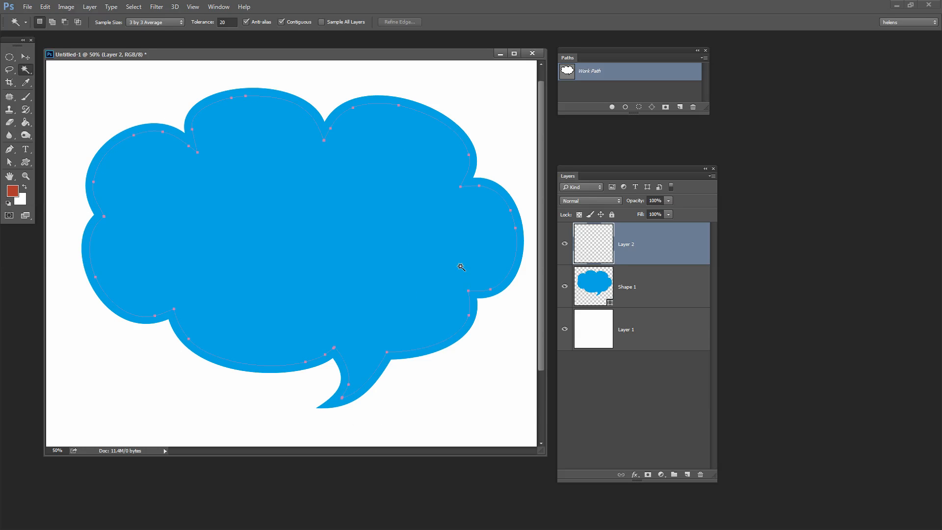
{"action": "mouse_move", "coordinate": [551, 214]}
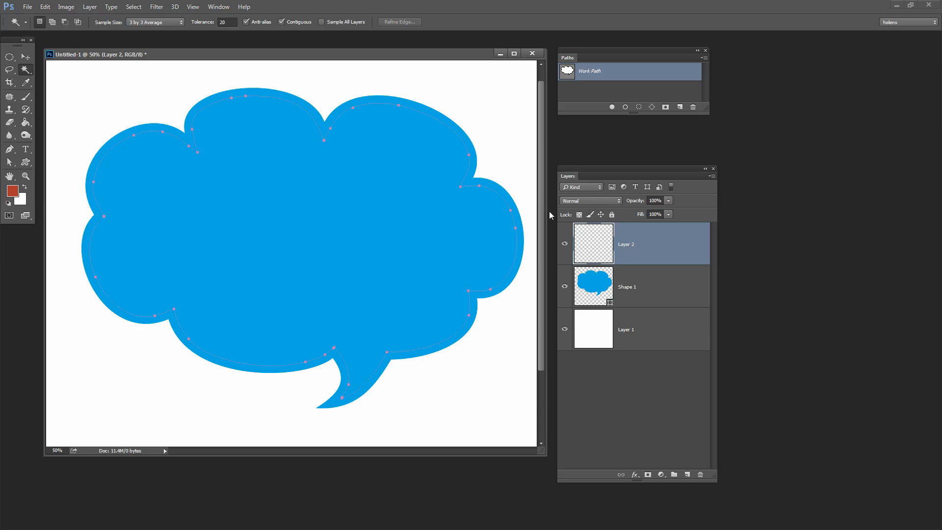
{"action": "mouse_move", "coordinate": [181, 163]}
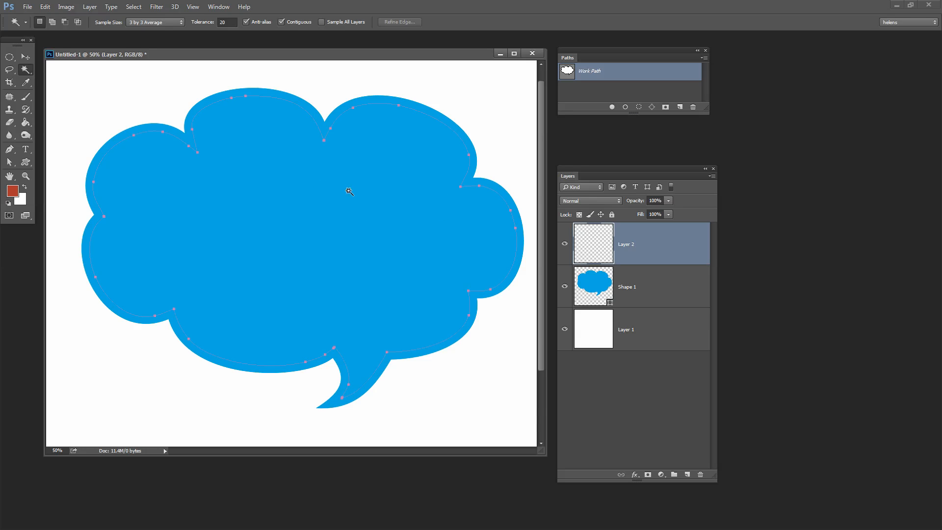
{"action": "mouse_move", "coordinate": [363, 215]}
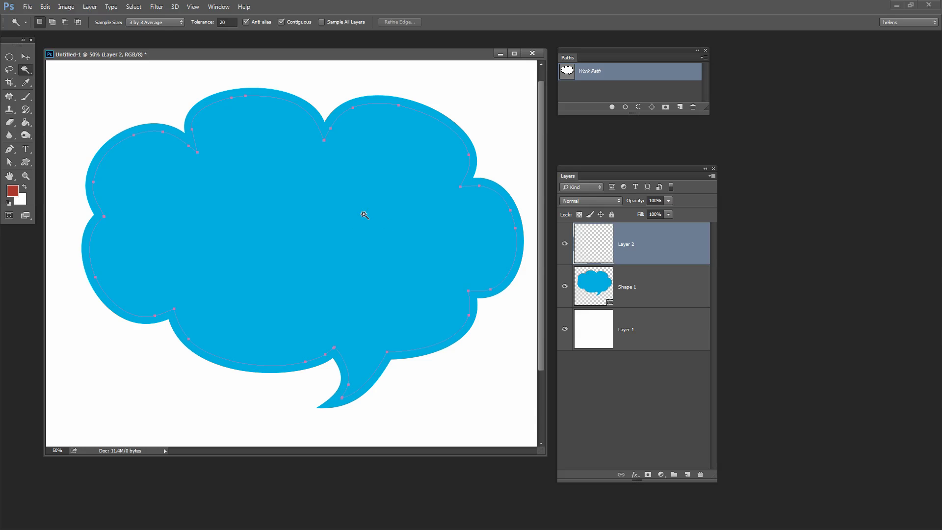
- Create a red Solid Color fill layer in the path shape, then select the blue Shape 1 layer
{"action": "left_click", "coordinate": [90, 7]}
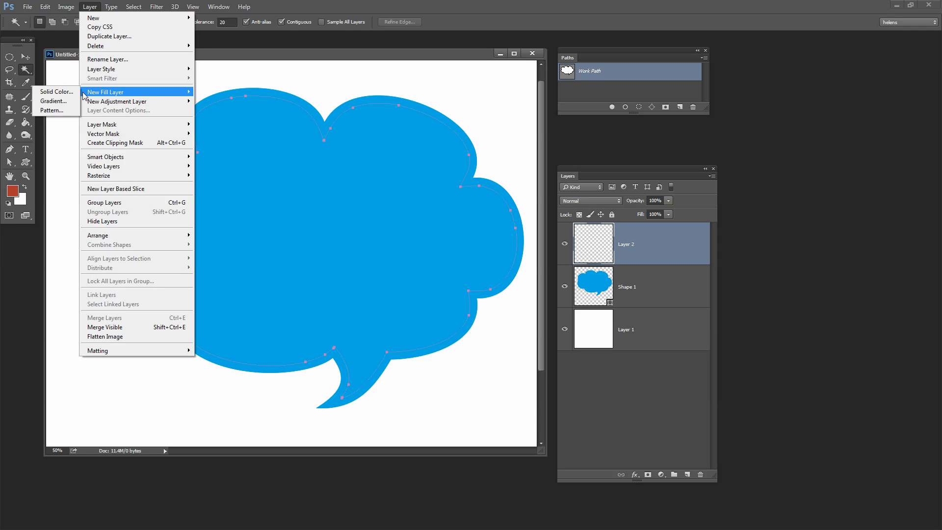
{"action": "left_click", "coordinate": [54, 92]}
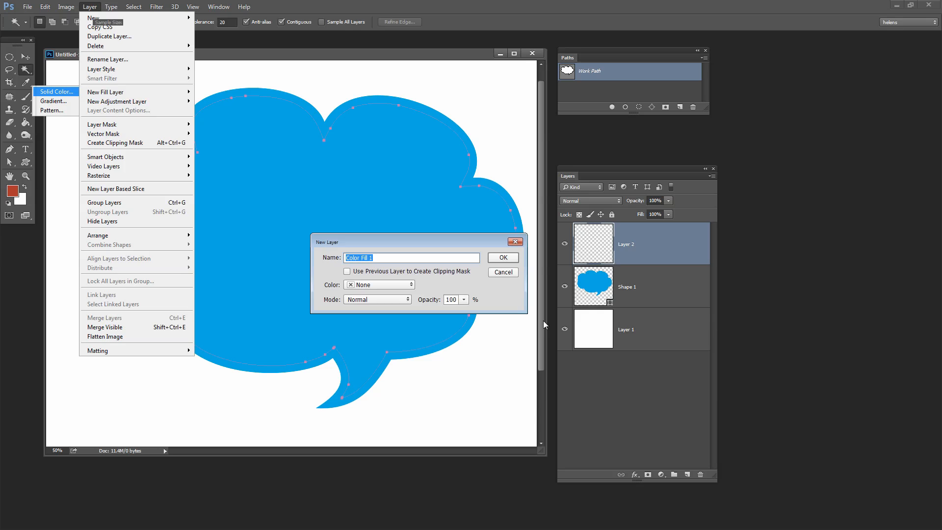
{"action": "left_click", "coordinate": [503, 258]}
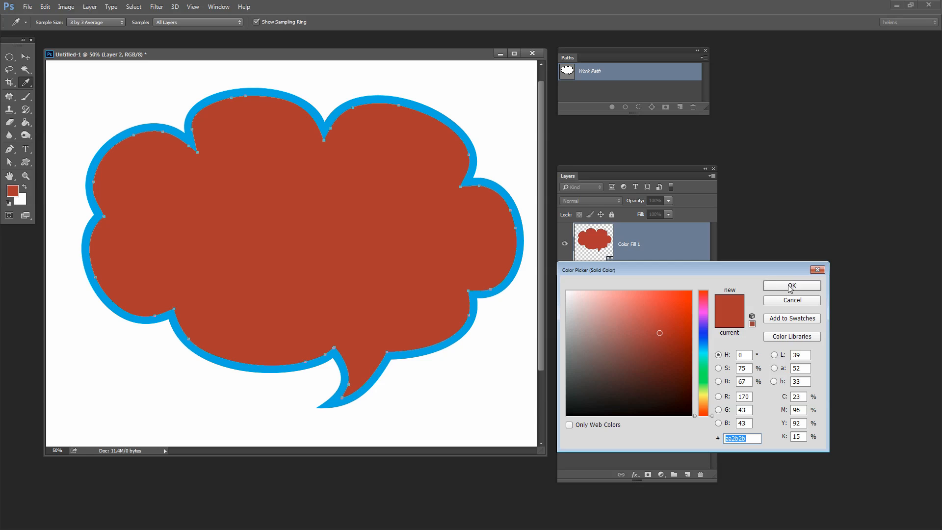
{"action": "left_click", "coordinate": [791, 285]}
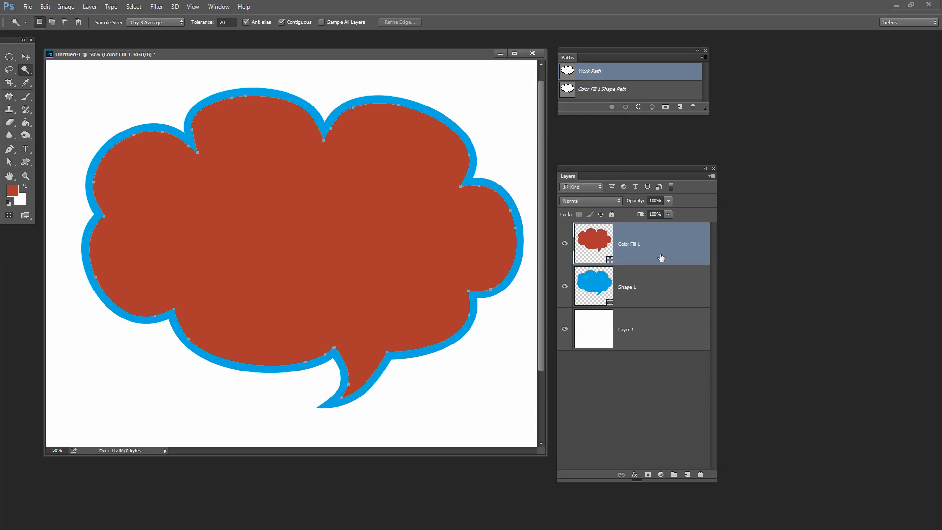
{"action": "left_click", "coordinate": [645, 287]}
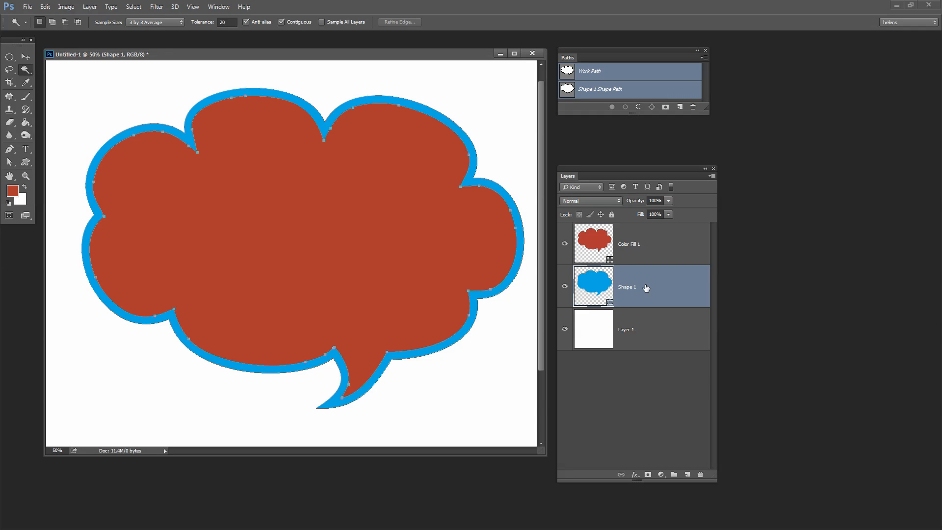
- Delete the Work Path, leaving only the red Color Fill 1 and blue Shape 1 paths
{"action": "left_click", "coordinate": [565, 243]}
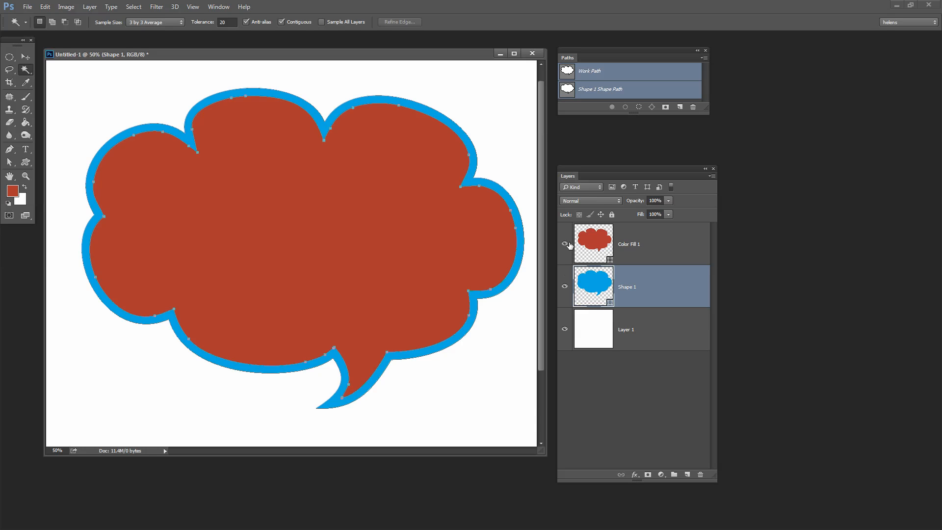
{"action": "mouse_move", "coordinate": [659, 123]}
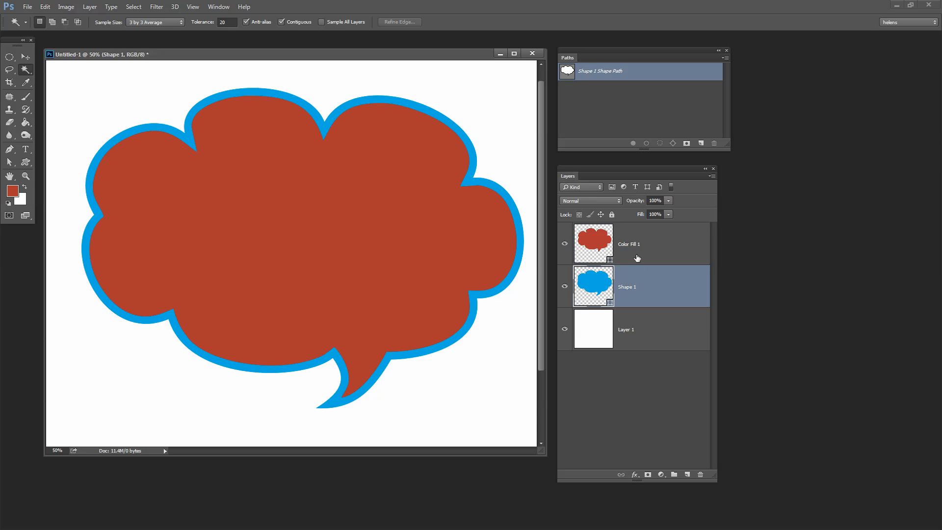
{"action": "left_click", "coordinate": [652, 244]}
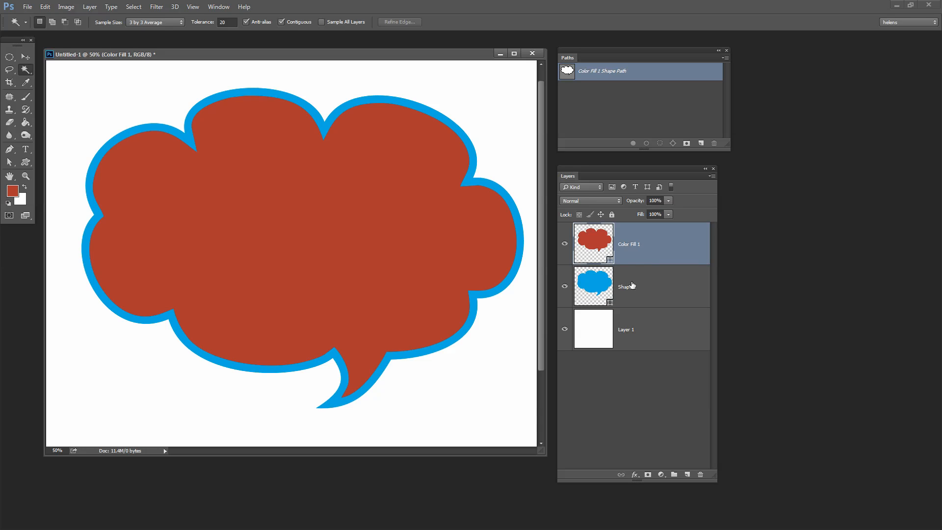
{"action": "left_click", "coordinate": [650, 289]}
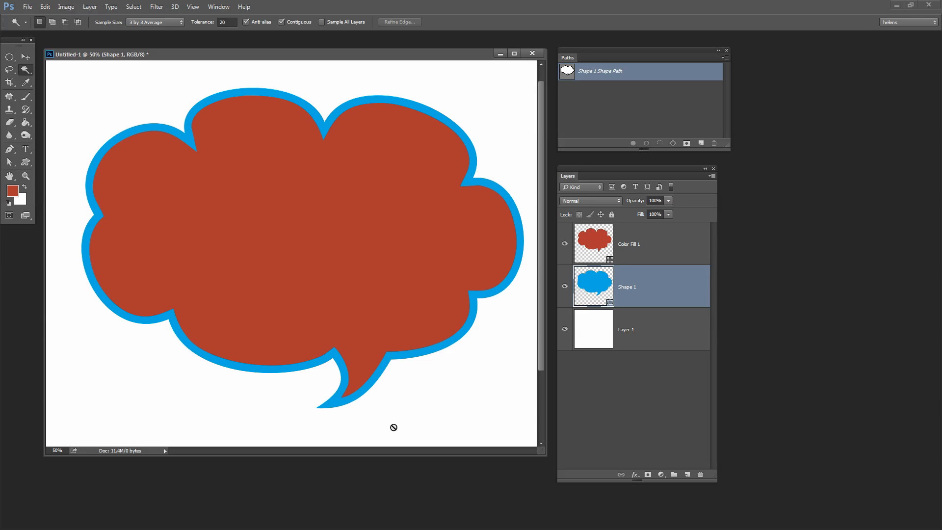
{"action": "mouse_move", "coordinate": [407, 321]}
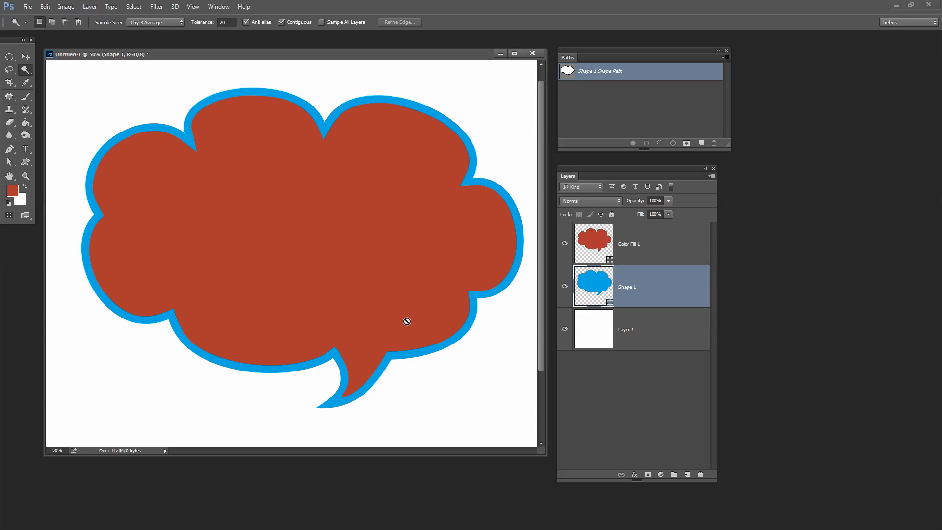
{"action": "mouse_move", "coordinate": [573, 300]}
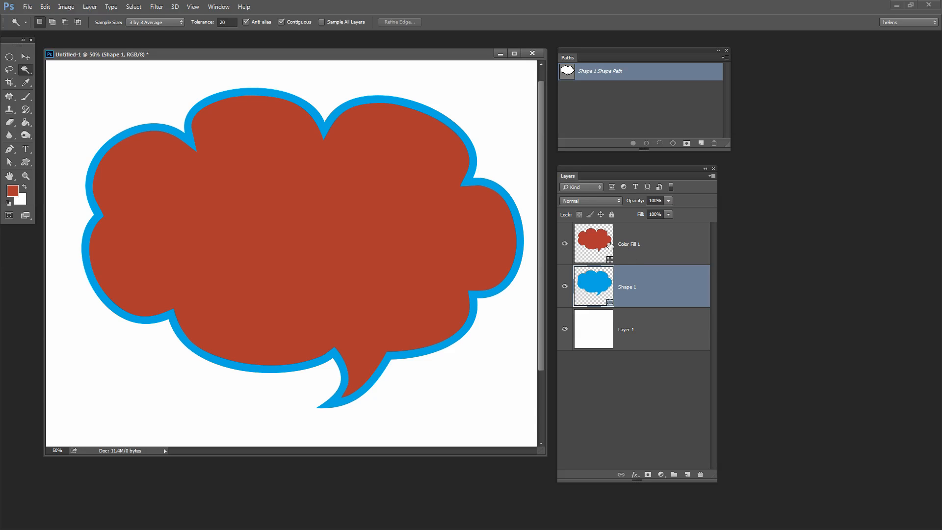
{"action": "mouse_move", "coordinate": [521, 252]}
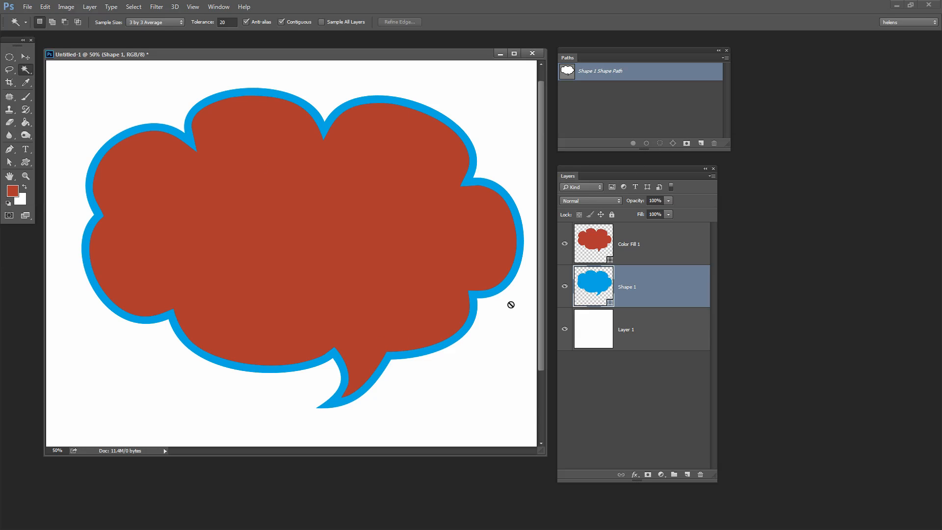
{"action": "mouse_move", "coordinate": [346, 260]}
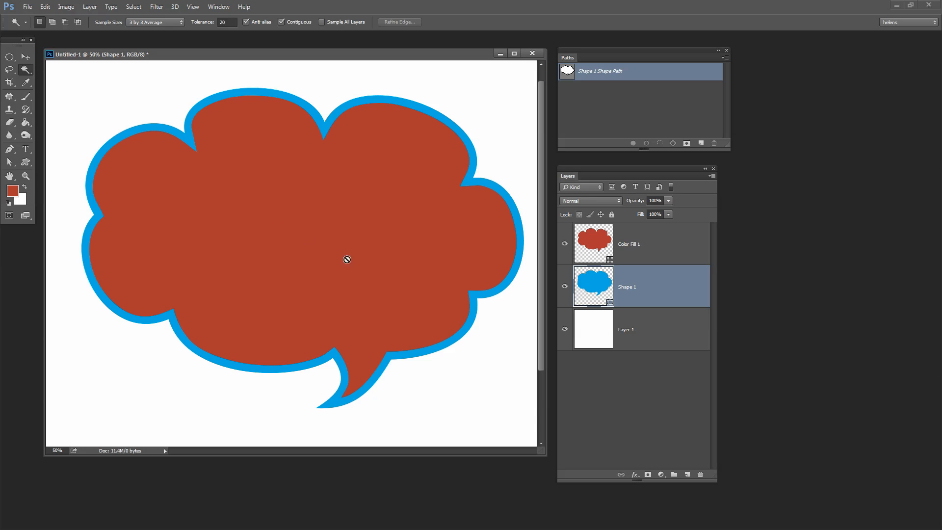
{"action": "mouse_move", "coordinate": [351, 376]}
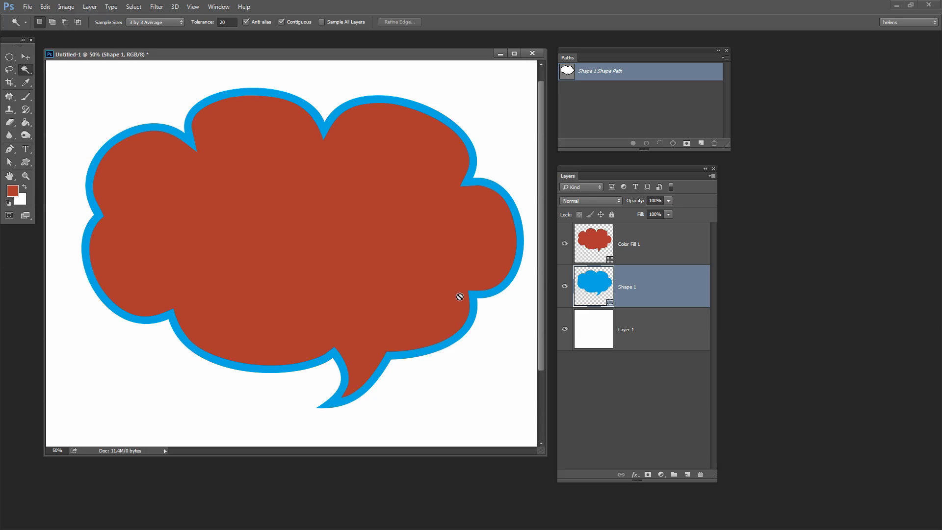
{"action": "left_click", "coordinate": [629, 243]}
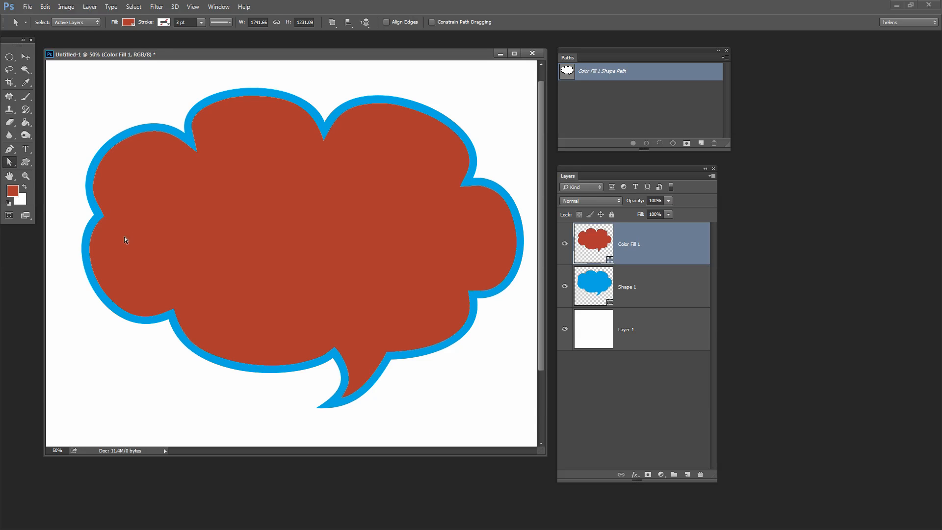
{"action": "left_click", "coordinate": [345, 397]}
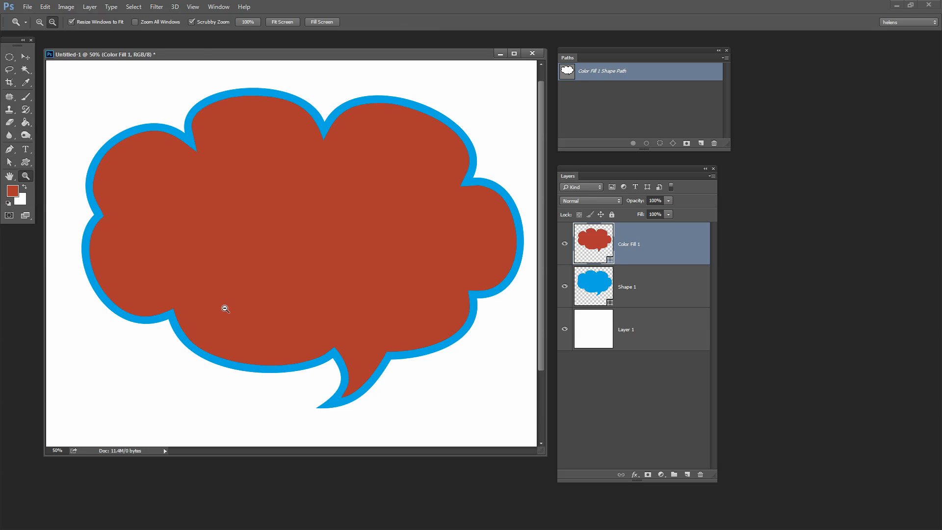
- Zoom in on the bubble's tail to expose the red Color Fill 1 anchor points
{"action": "left_click", "coordinate": [225, 309]}
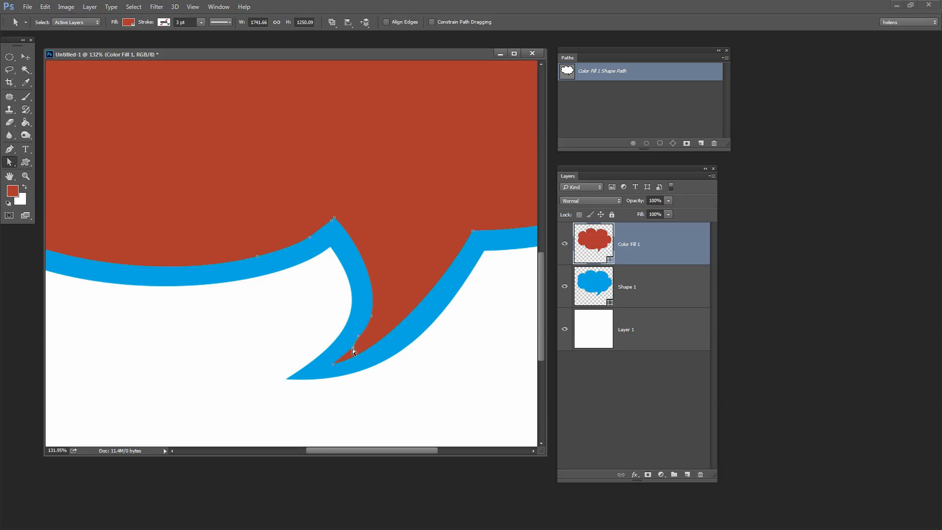
{"action": "mouse_move", "coordinate": [350, 355]}
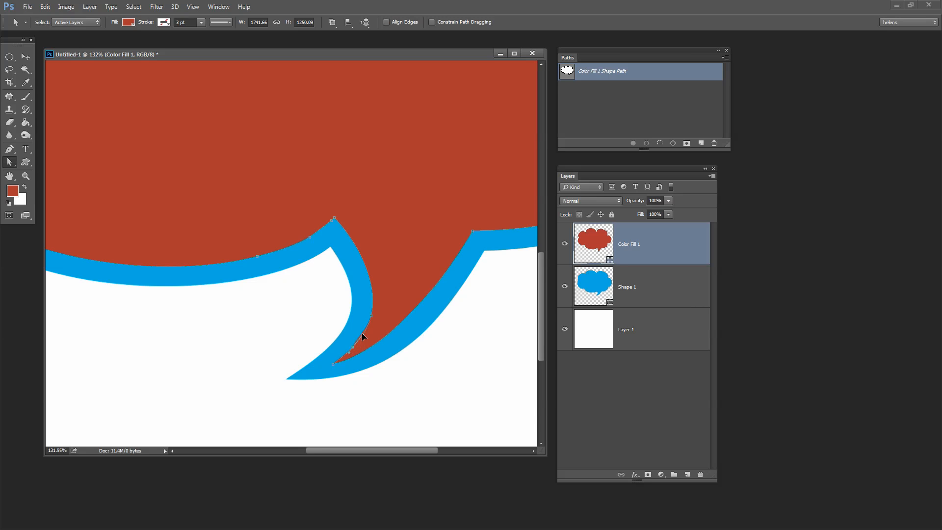
{"action": "mouse_move", "coordinate": [473, 362]}
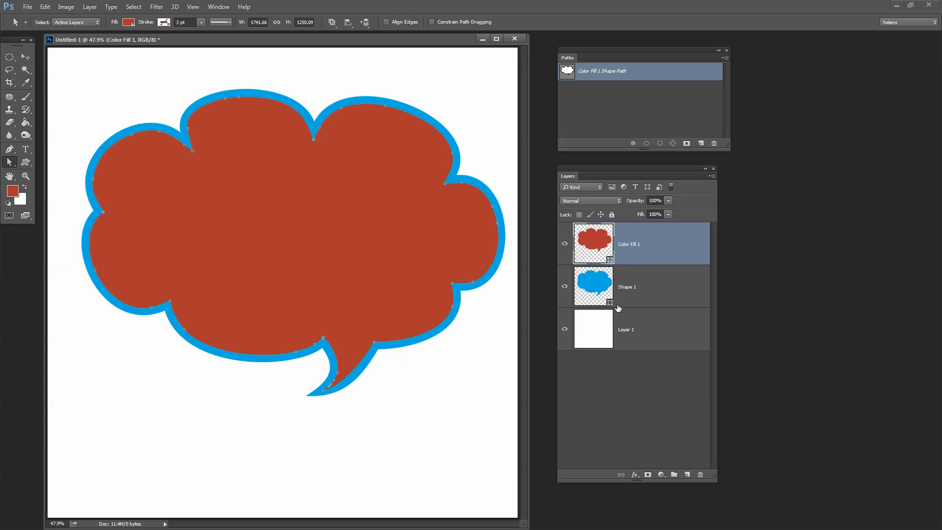
{"action": "left_click", "coordinate": [646, 286]}
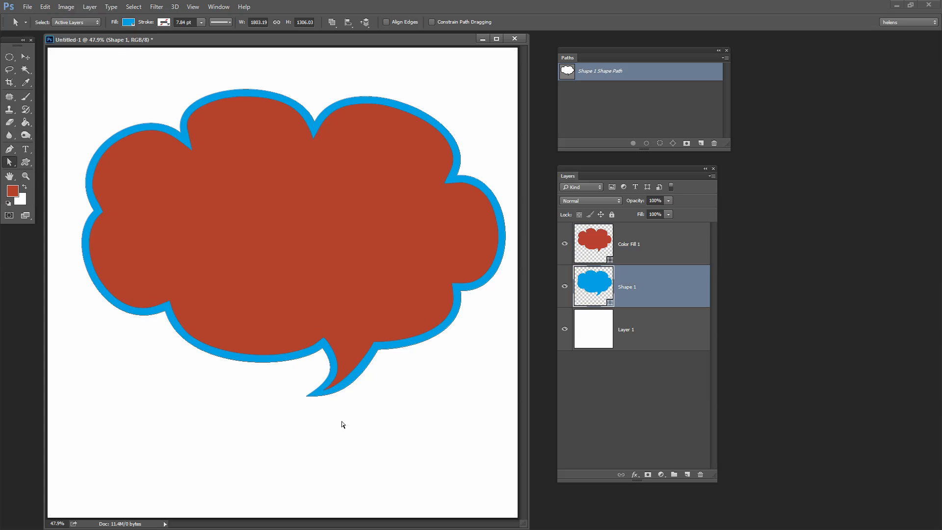
{"action": "mouse_move", "coordinate": [365, 425]}
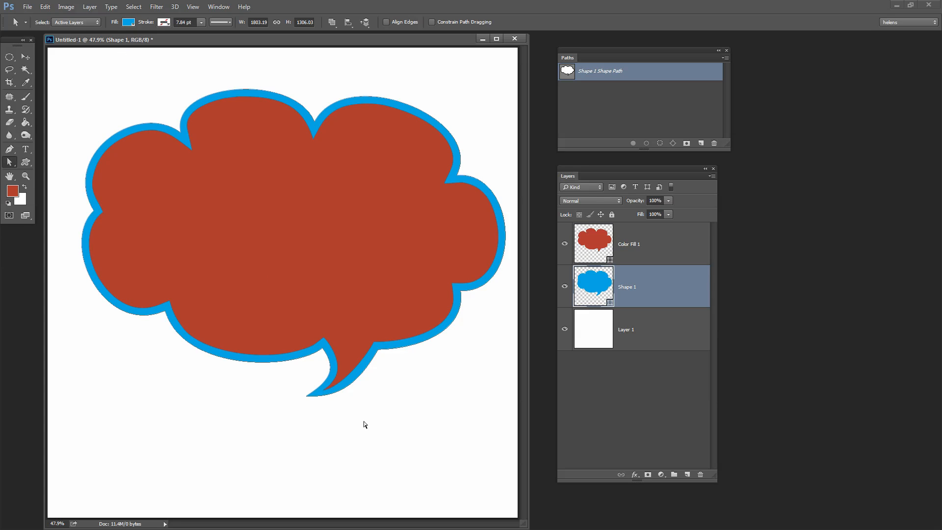
{"action": "mouse_move", "coordinate": [362, 423]}
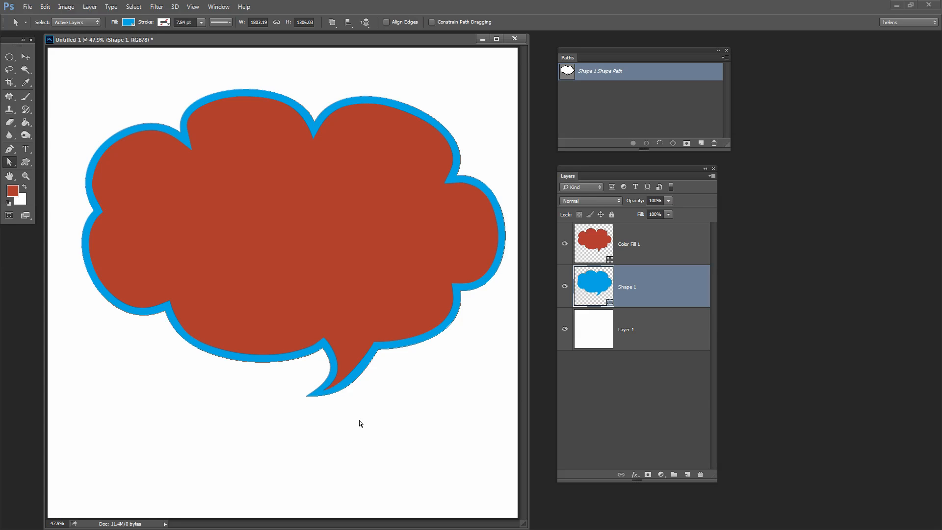
{"action": "mouse_move", "coordinate": [554, 320]}
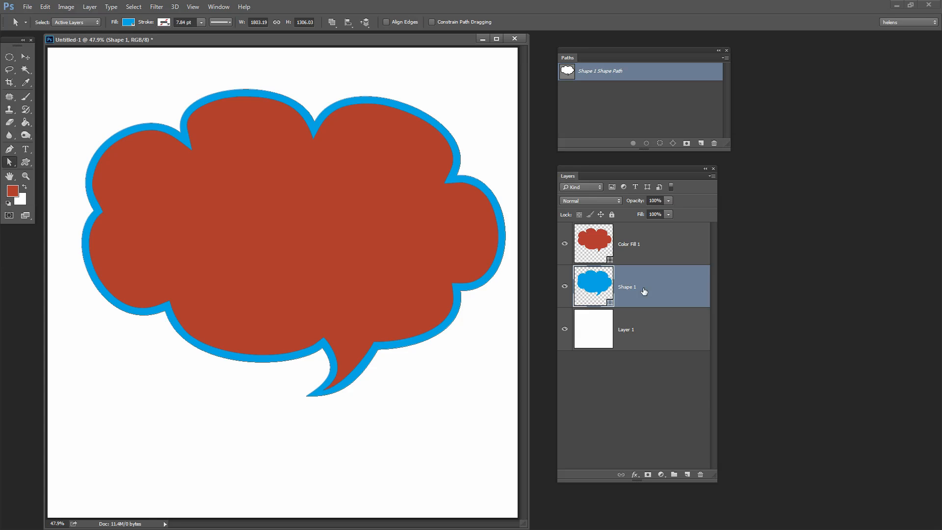
{"action": "mouse_move", "coordinate": [651, 287]}
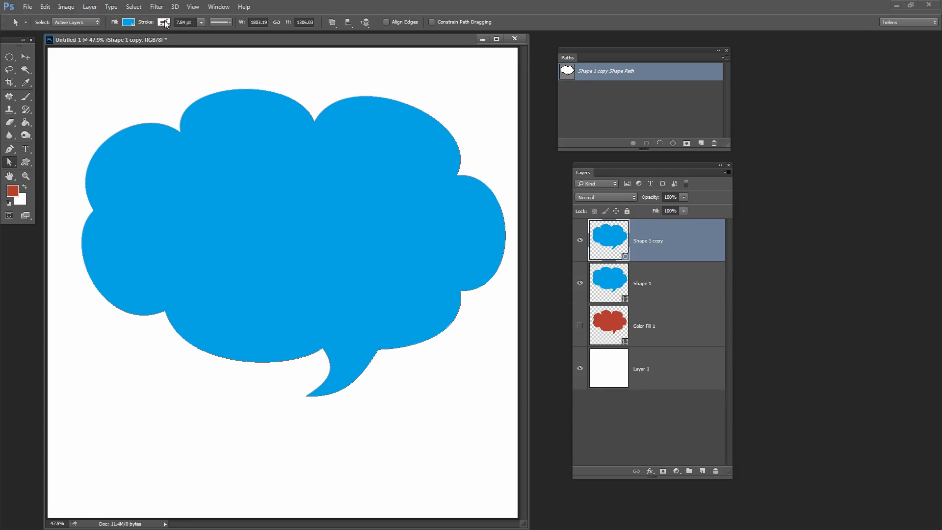
- Give the Shape 1 copy an orange stroke about 33.83 pt wide
{"action": "left_click", "coordinate": [164, 21]}
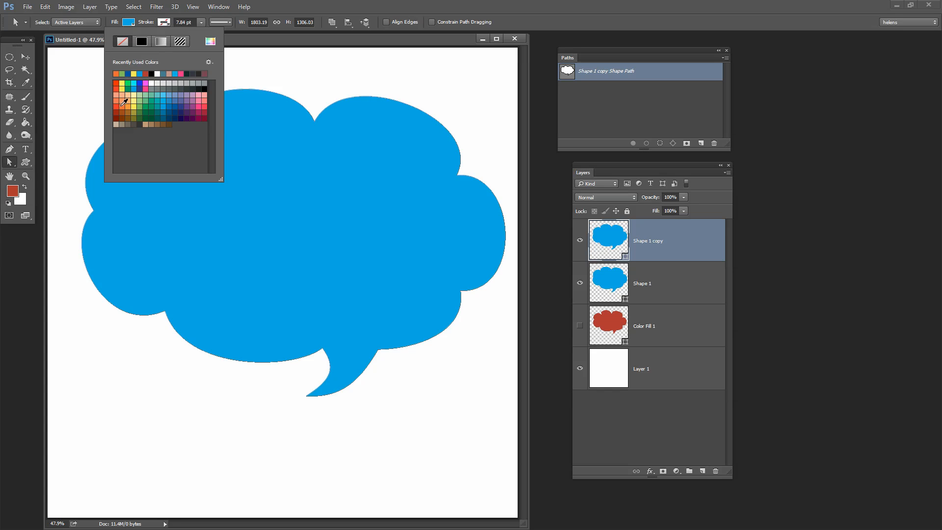
{"action": "left_click", "coordinate": [125, 102]}
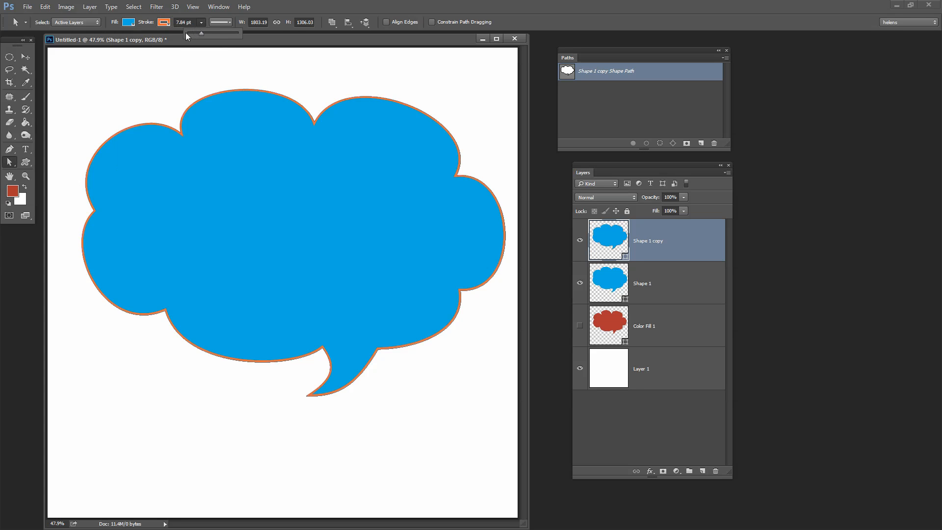
{"action": "left_click_drag", "start_coordinate": [188, 34], "coordinate": [207, 34]}
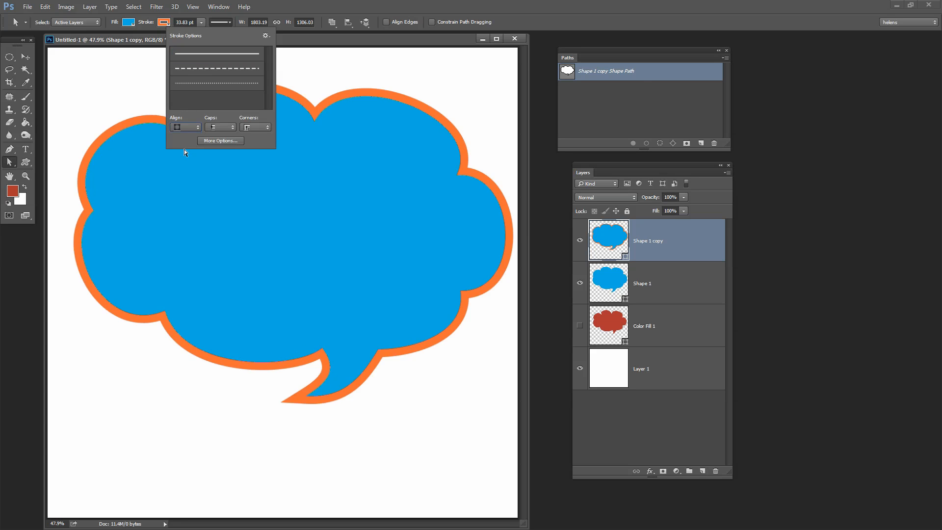
{"action": "left_click", "coordinate": [414, 95]}
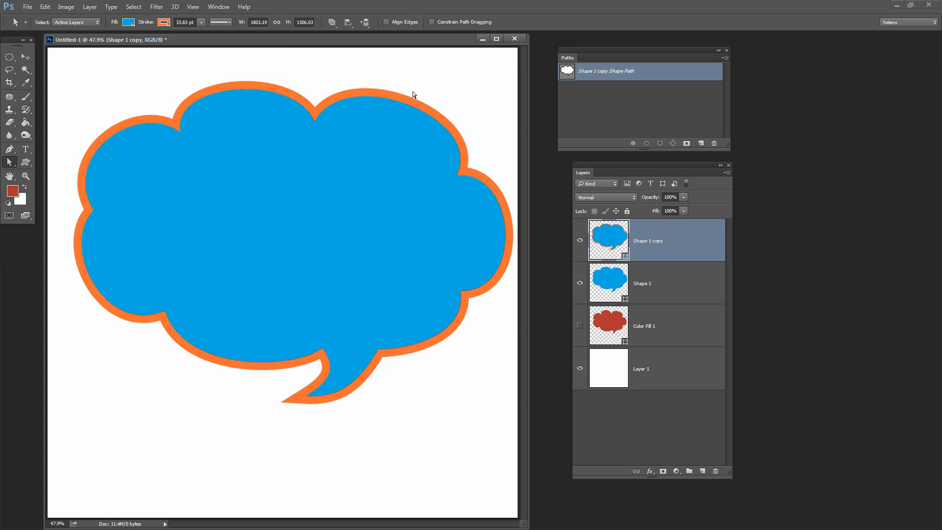
{"action": "mouse_move", "coordinate": [651, 239]}
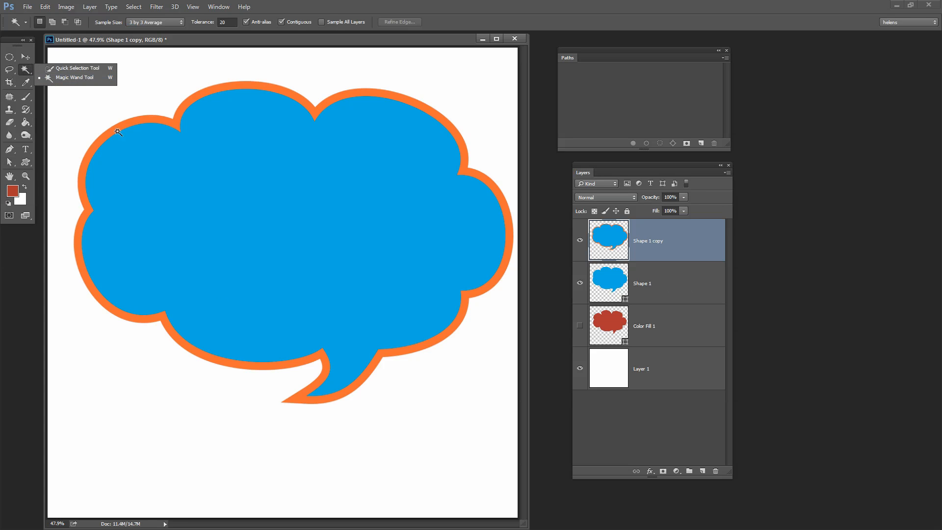
{"action": "mouse_move", "coordinate": [150, 83]}
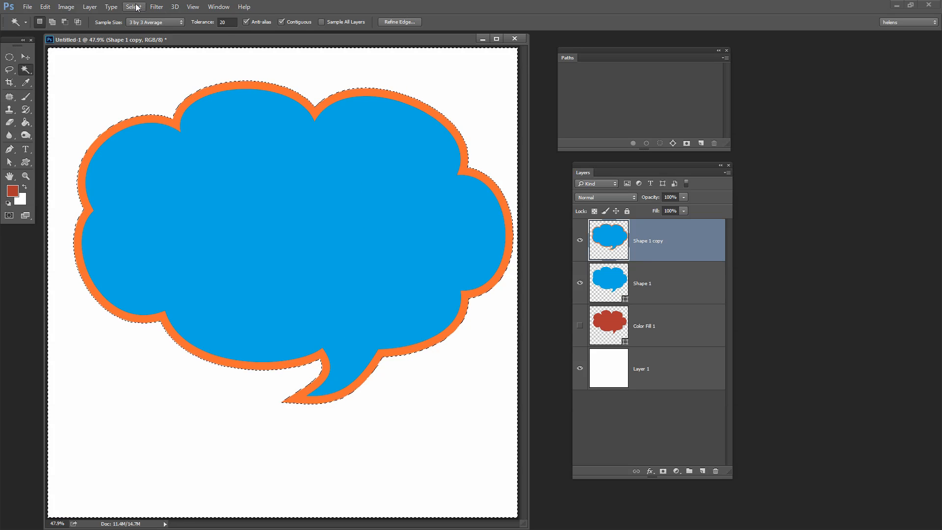
- Invert the selection to the bubble and convert it into a work path
{"action": "left_click", "coordinate": [134, 7]}
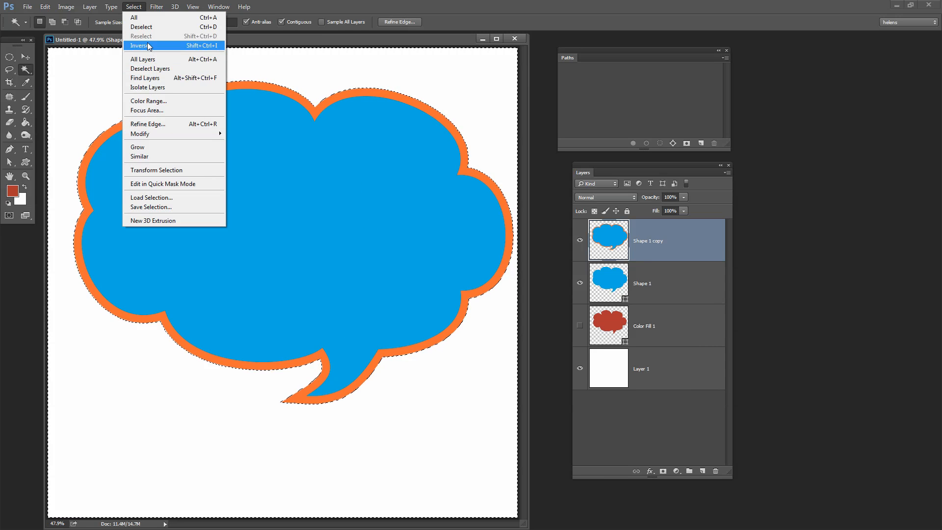
{"action": "left_click", "coordinate": [141, 45]}
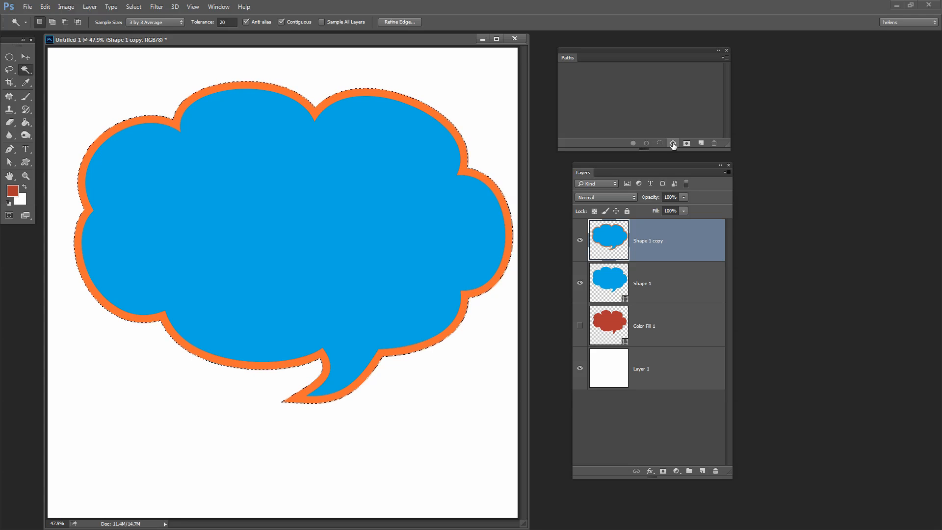
{"action": "left_click", "coordinate": [672, 143]}
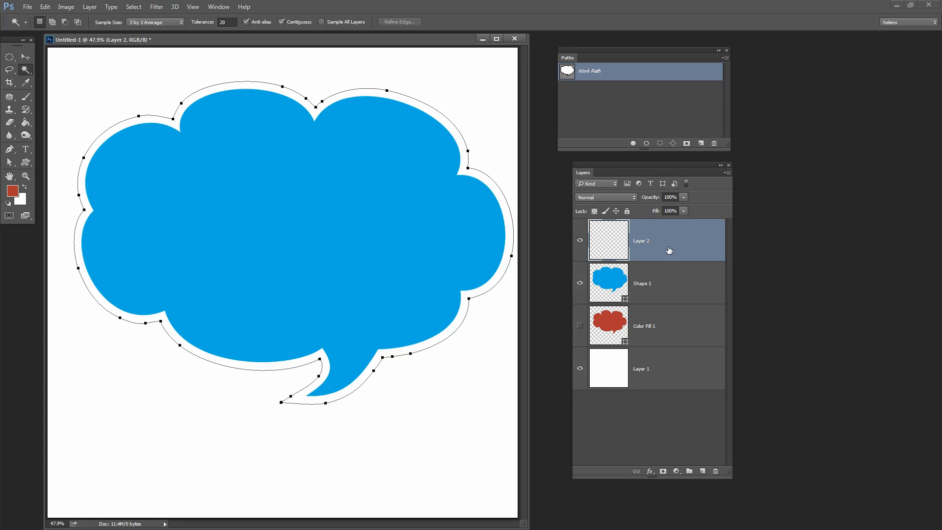
{"action": "mouse_move", "coordinate": [172, 15]}
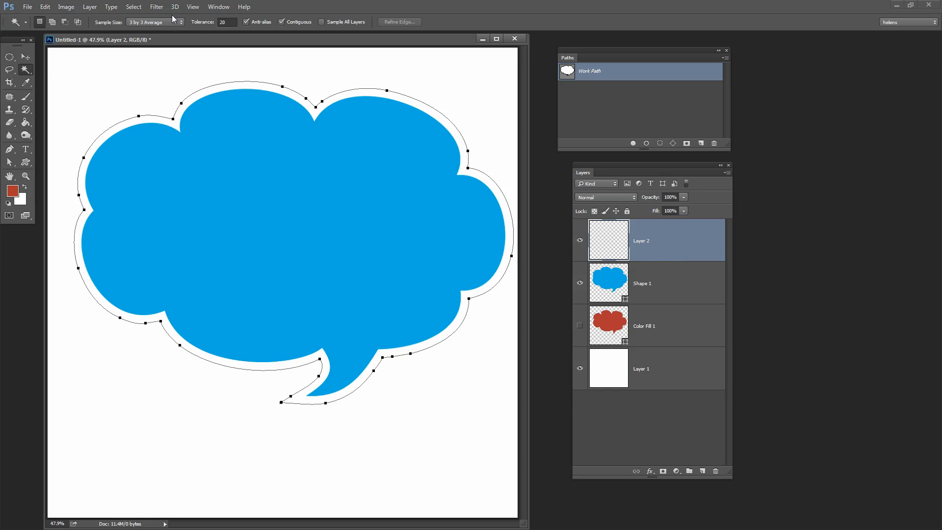
- Add a new Solid Color fill layer (Color Fill 2) in yellow-green over the outer path
{"action": "left_click", "coordinate": [90, 6]}
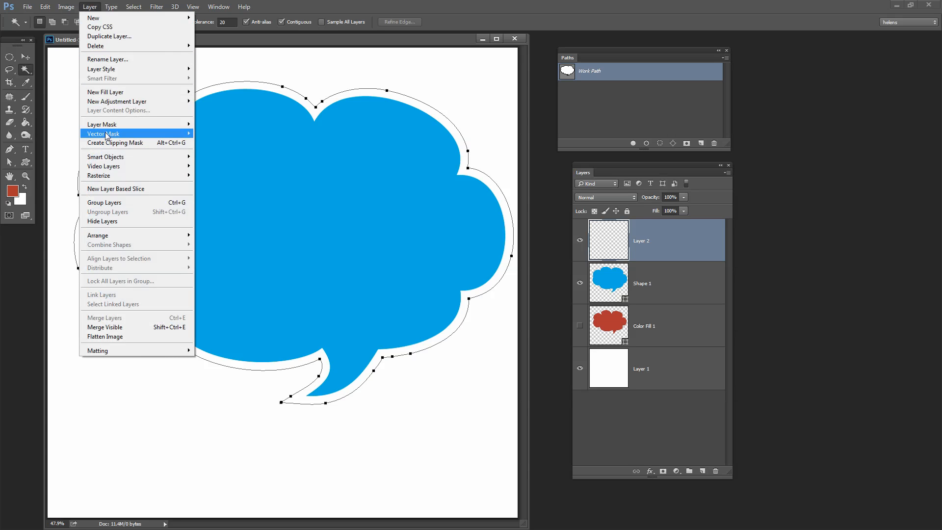
{"action": "mouse_move", "coordinate": [106, 92]}
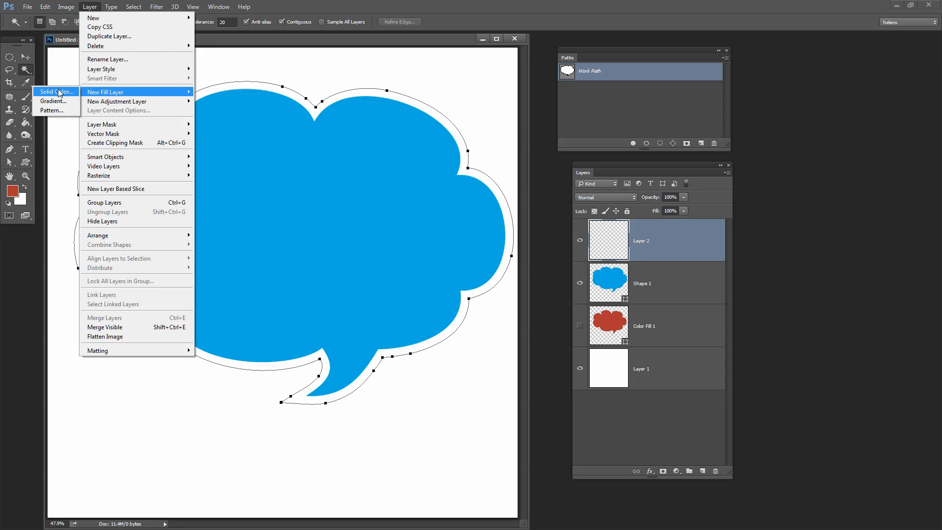
{"action": "left_click", "coordinate": [43, 92]}
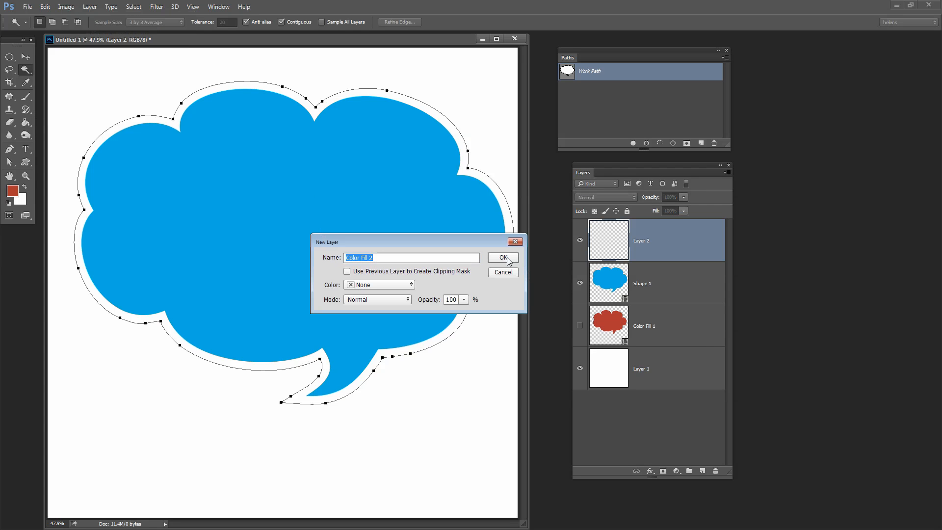
{"action": "left_click", "coordinate": [504, 257]}
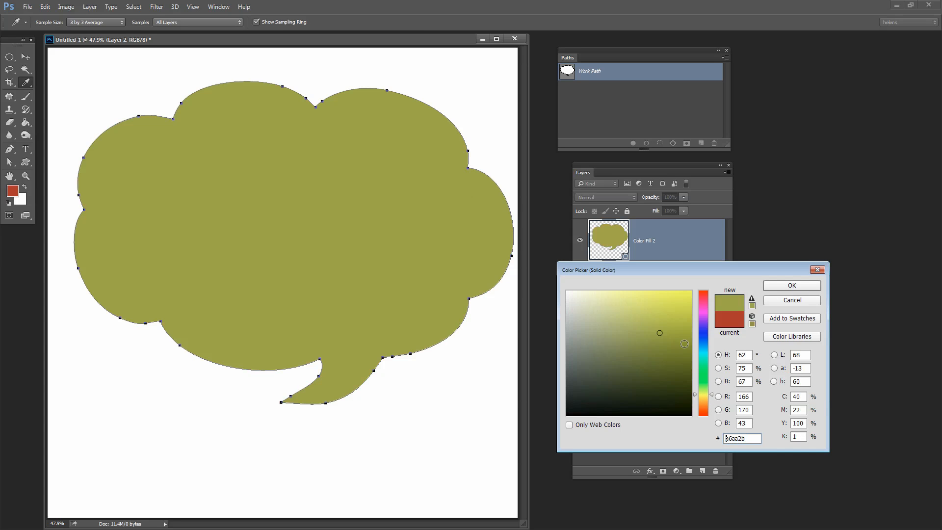
{"action": "left_click", "coordinate": [675, 314]}
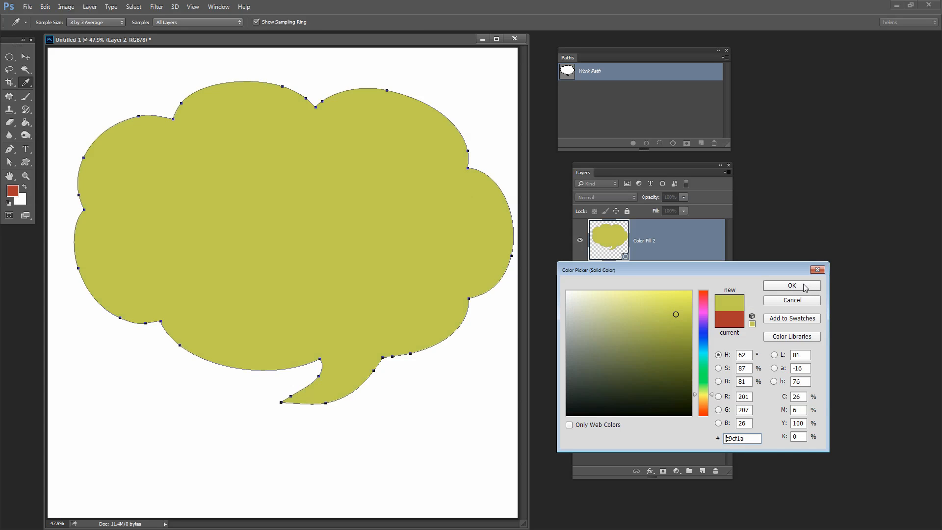
{"action": "left_click", "coordinate": [791, 286]}
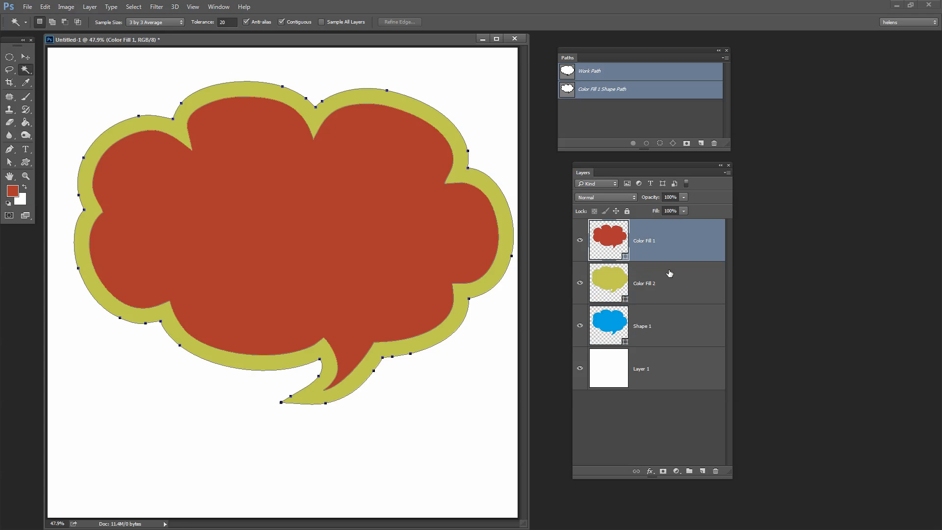
{"action": "mouse_move", "coordinate": [659, 326]}
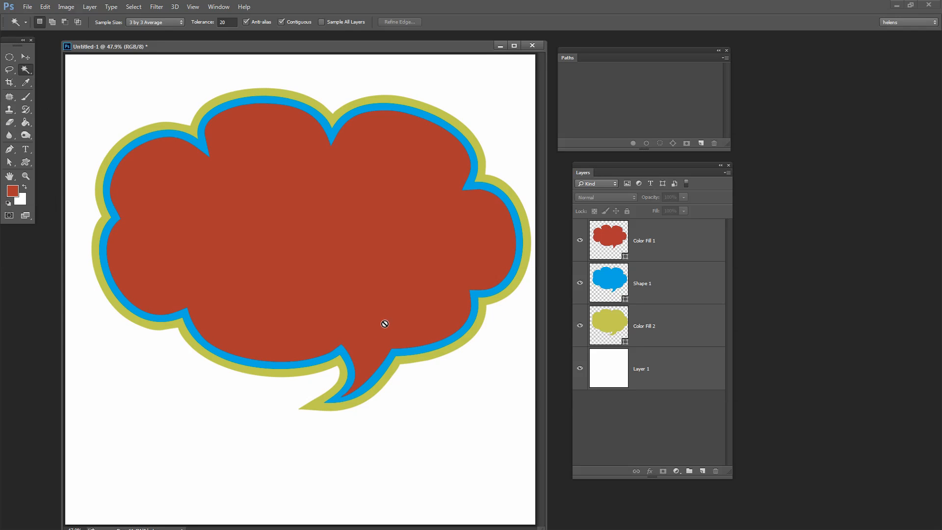
{"action": "mouse_move", "coordinate": [389, 330]}
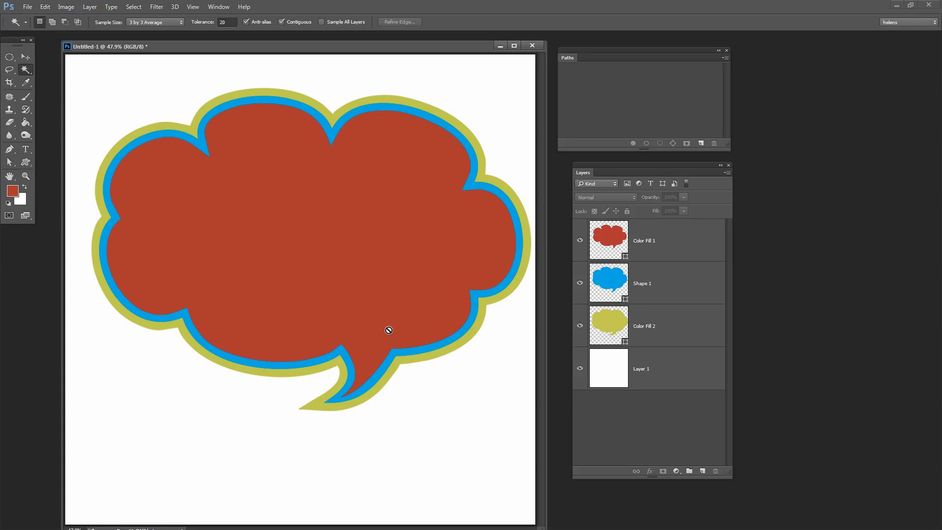
{"action": "mouse_move", "coordinate": [637, 246]}
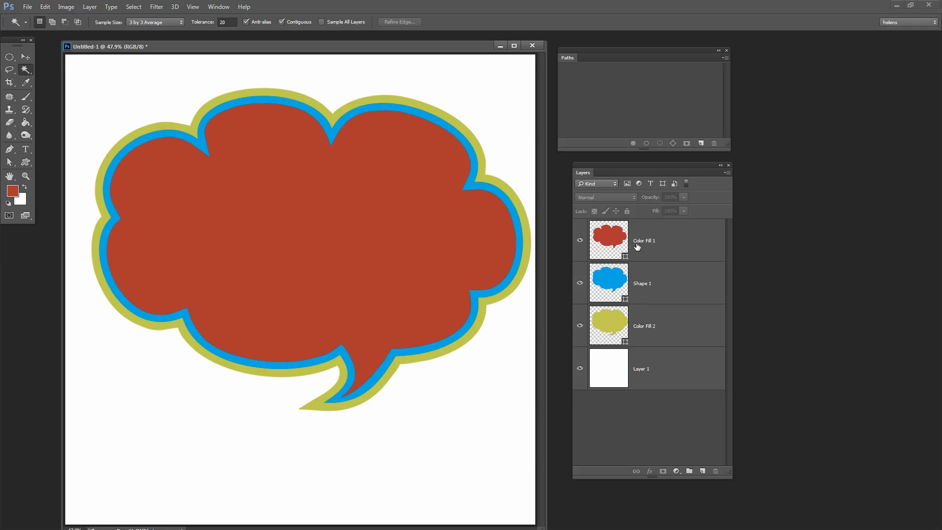
{"action": "mouse_move", "coordinate": [684, 359]}
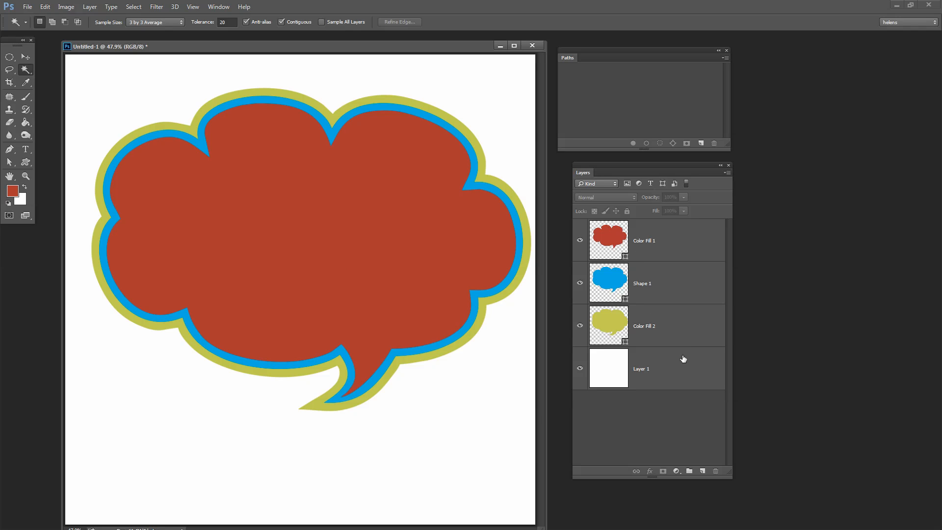
{"action": "mouse_move", "coordinate": [682, 359]}
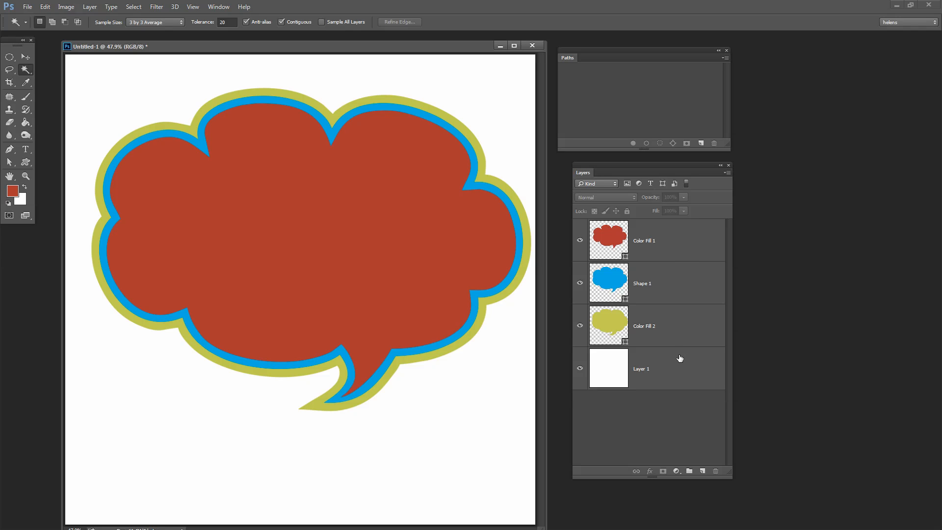
{"action": "mouse_move", "coordinate": [679, 356]}
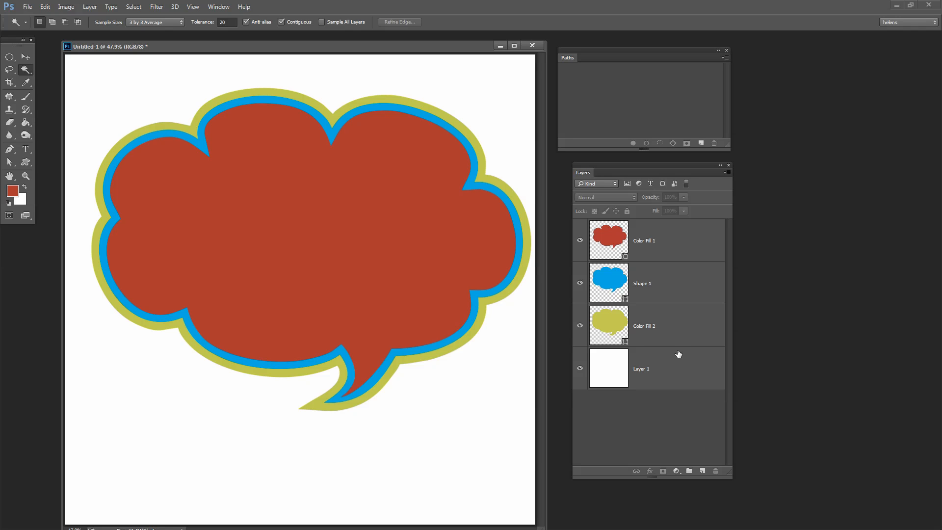
{"action": "mouse_move", "coordinate": [676, 355]}
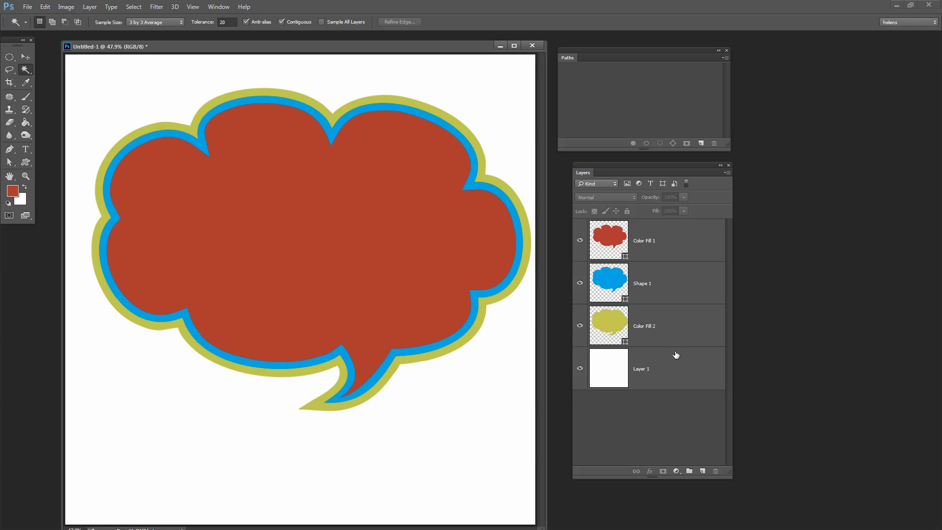